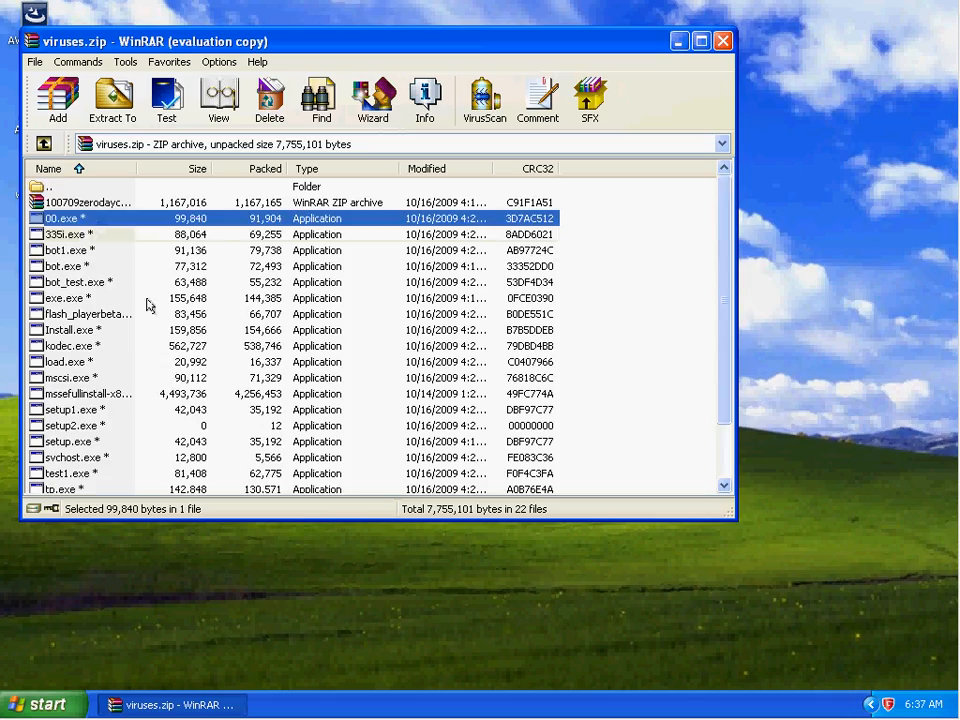
{"action": "mouse_move", "coordinate": [168, 366]}
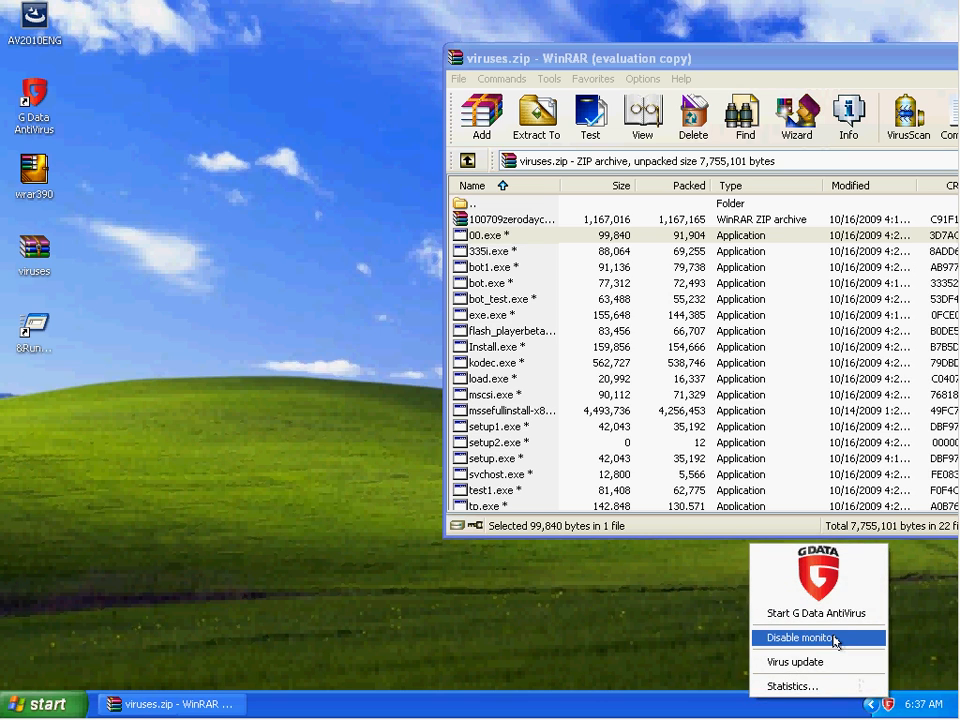
Disable G Data's file monitor and extract all 21 files from the password-protected viruses.zip to the desktop.
{"action": "left_click", "coordinate": [800, 636]}
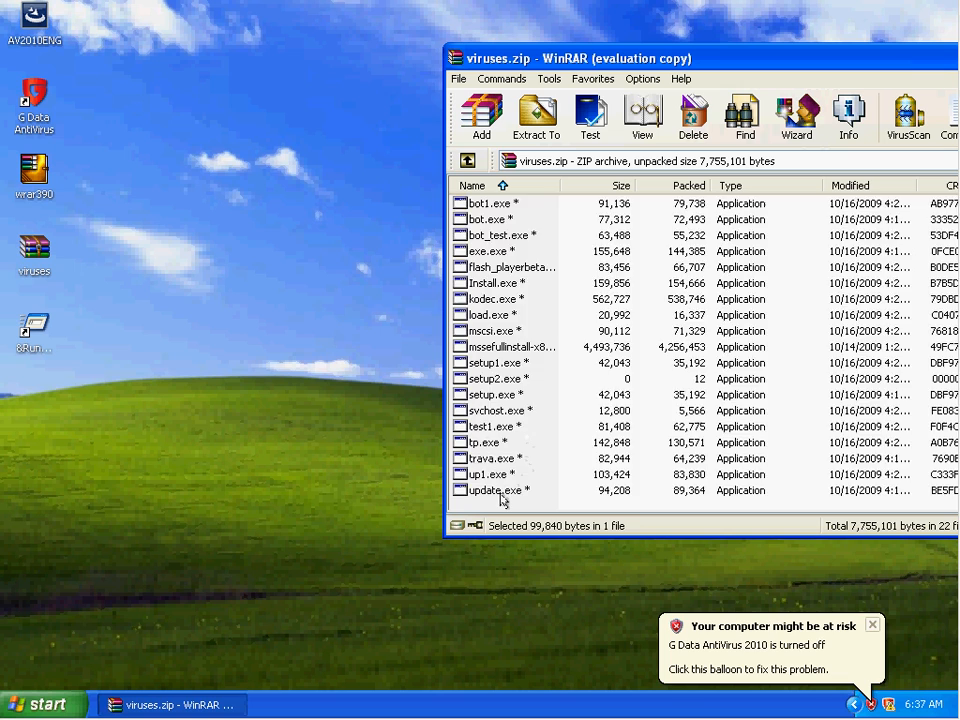
{"action": "key", "text": "ctrl+a"}
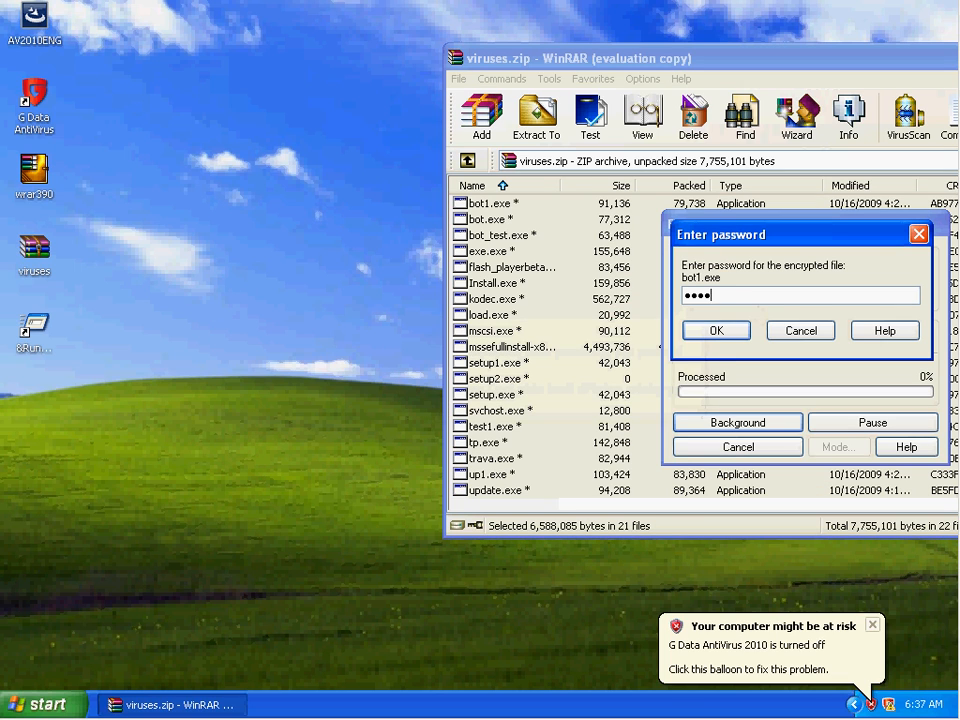
{"action": "left_click", "coordinate": [716, 330]}
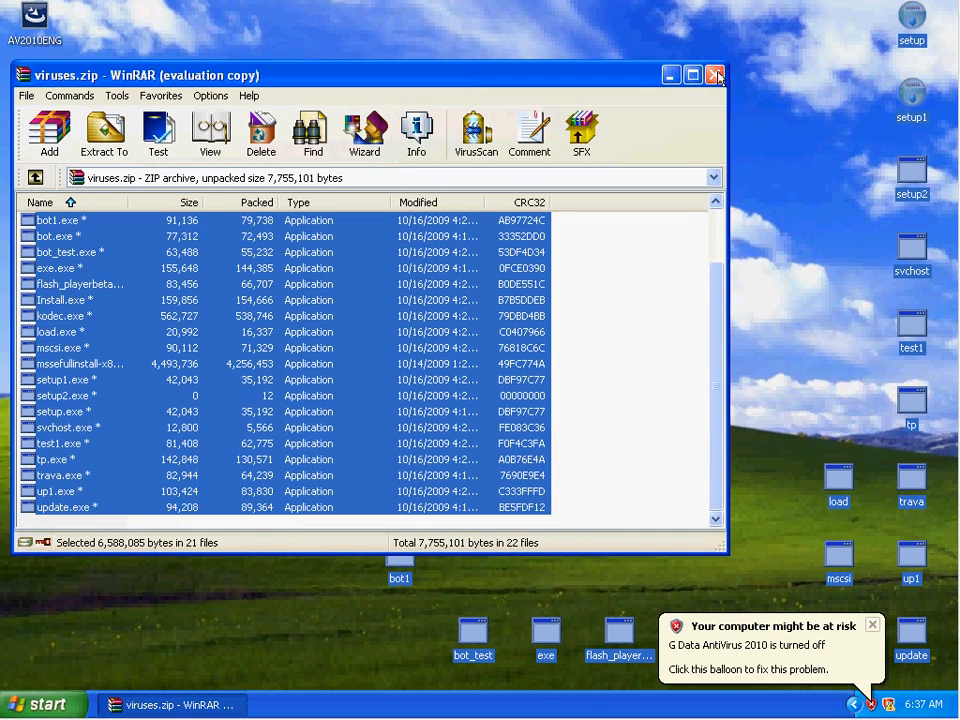
{"action": "left_click", "coordinate": [716, 76]}
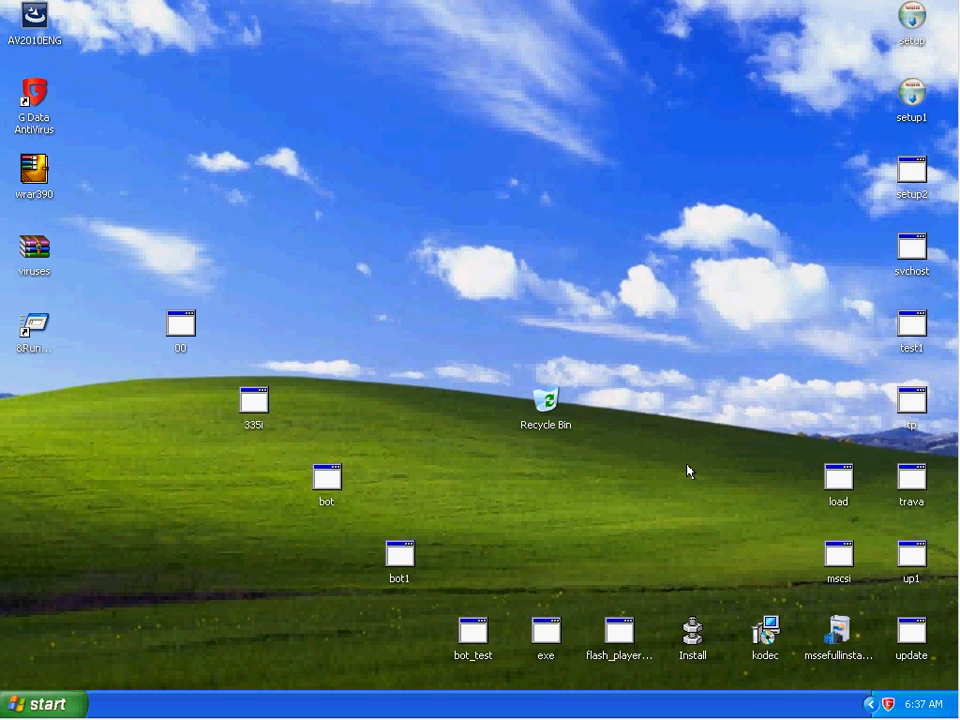
Launch the 00, 335i, bot and bot1 samples and let G Data disinfect each one.
{"action": "left_click", "coordinate": [180, 324]}
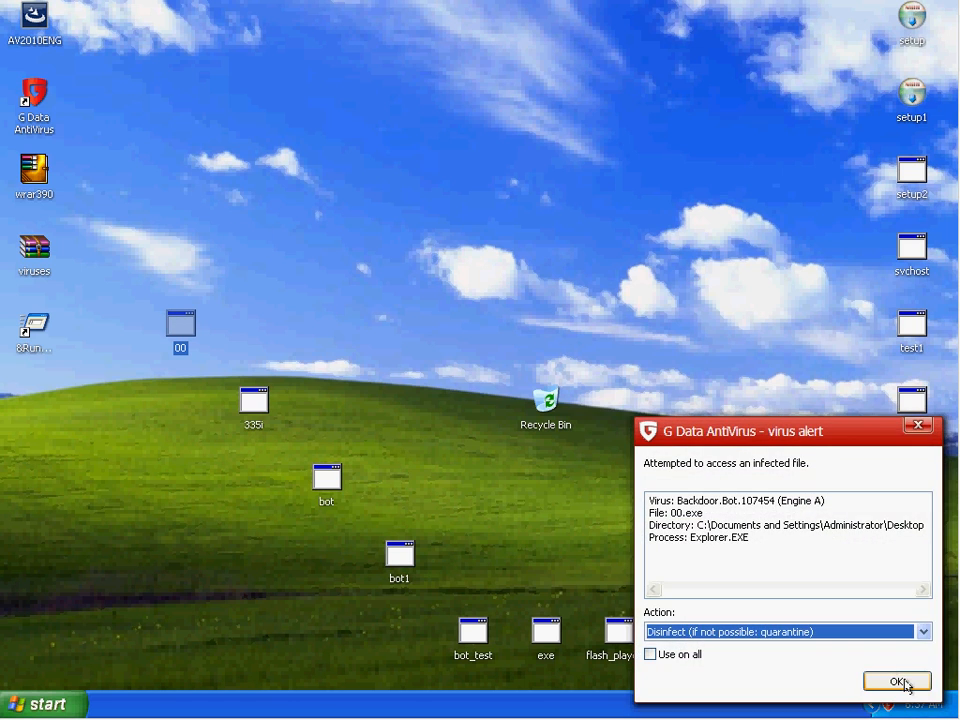
{"action": "left_click", "coordinate": [896, 680]}
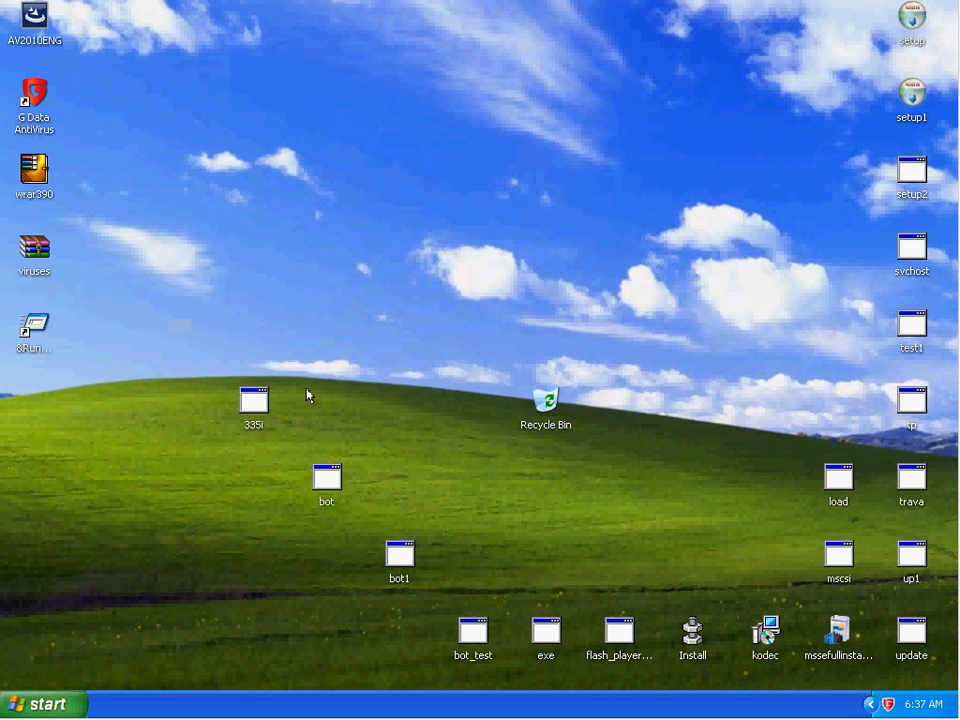
{"action": "double_click", "coordinate": [254, 404]}
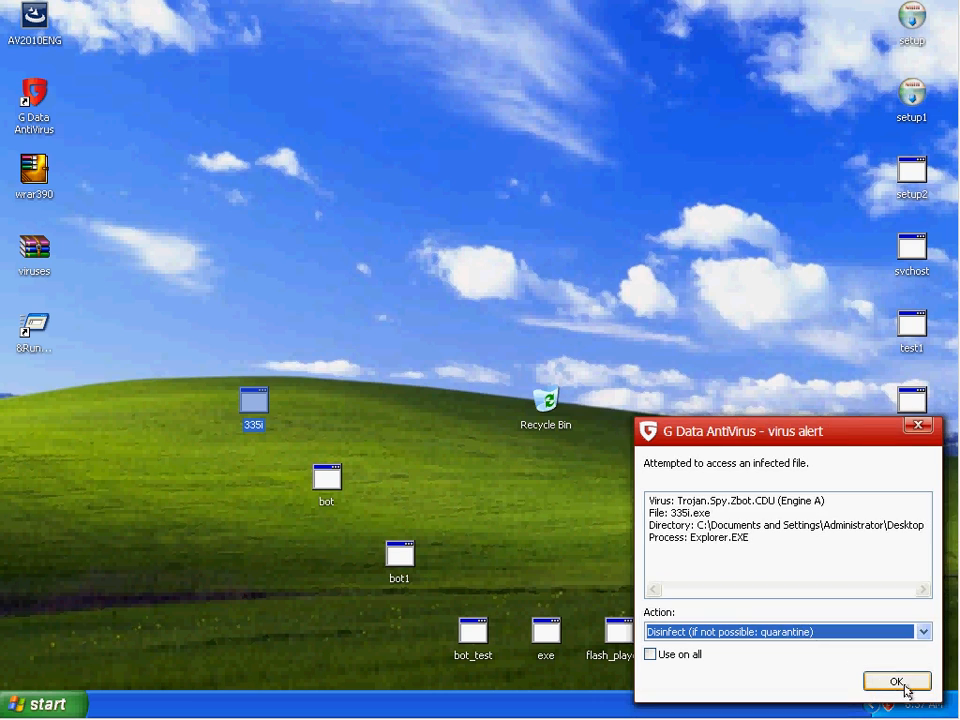
{"action": "left_click", "coordinate": [896, 680]}
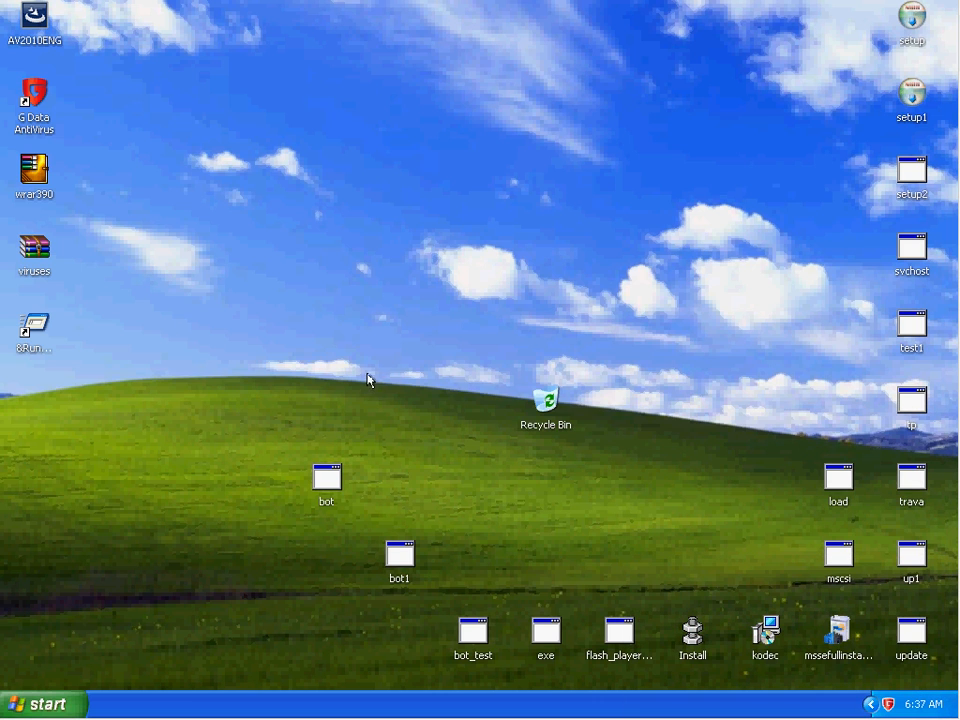
{"action": "double_click", "coordinate": [328, 476]}
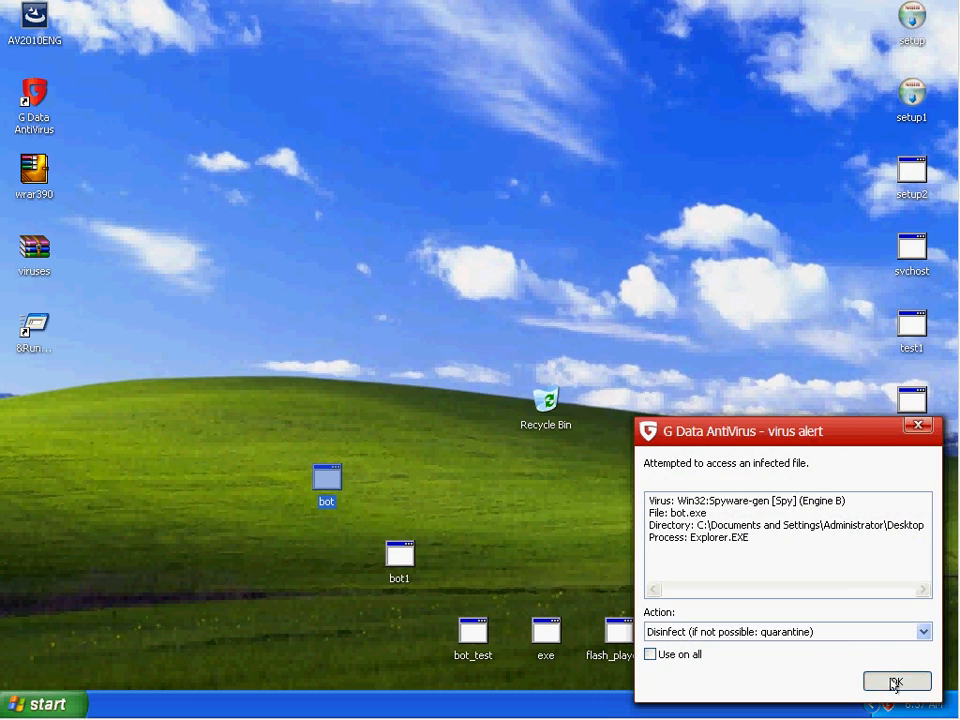
{"action": "left_click", "coordinate": [896, 680]}
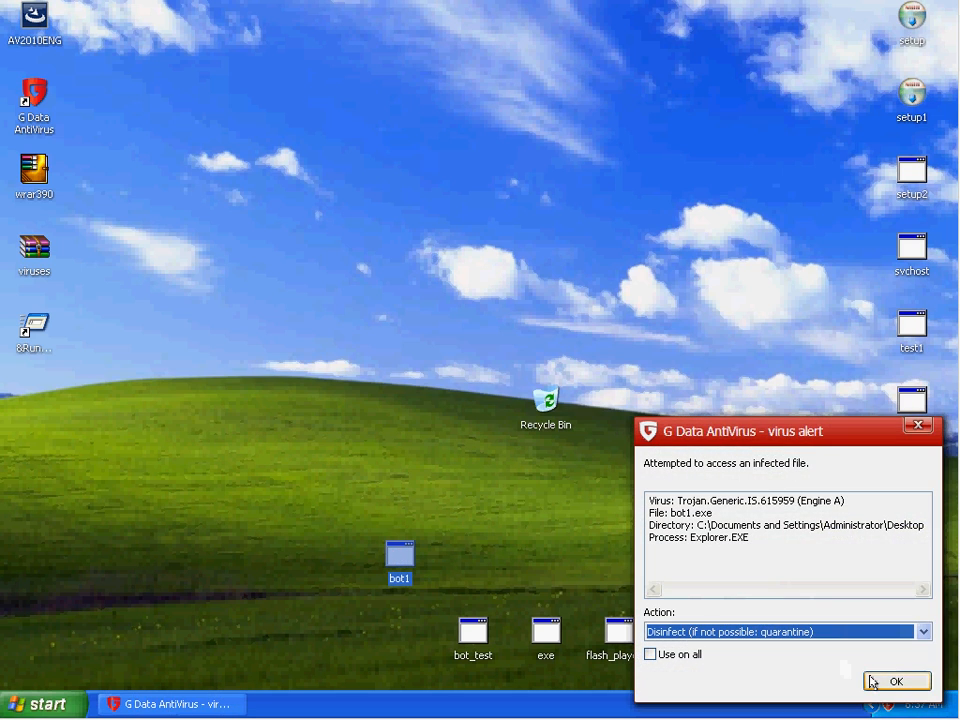
{"action": "left_click", "coordinate": [896, 680]}
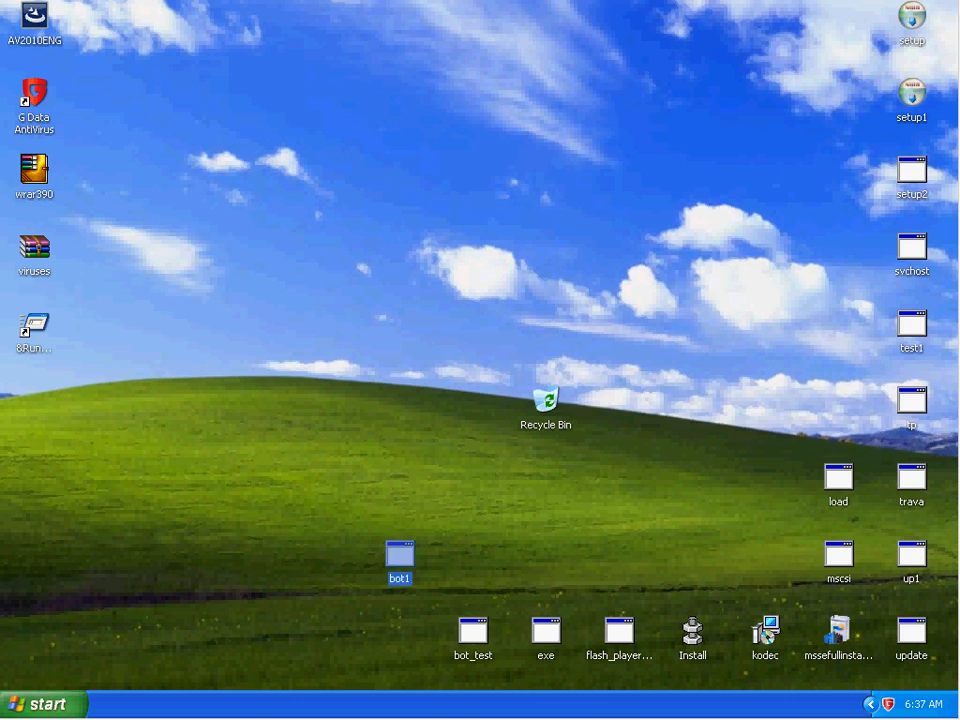
Launch bot_test, exe, flash_playerbeta and Install, disinfecting them and dismissing the access-denied errors.
{"action": "double_click", "coordinate": [472, 630]}
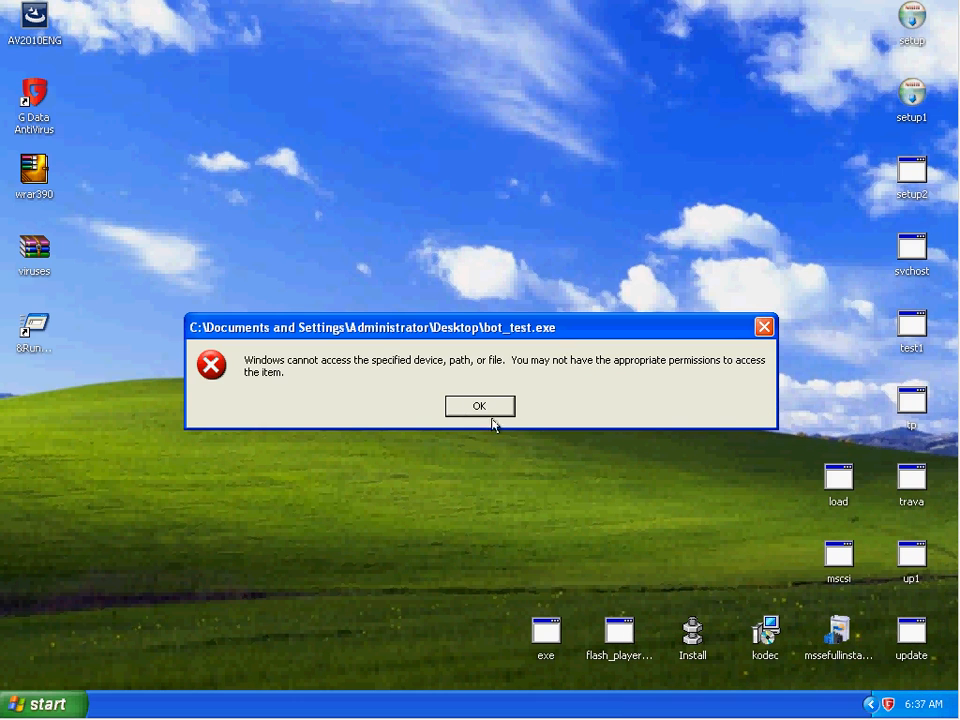
{"action": "left_click", "coordinate": [480, 406]}
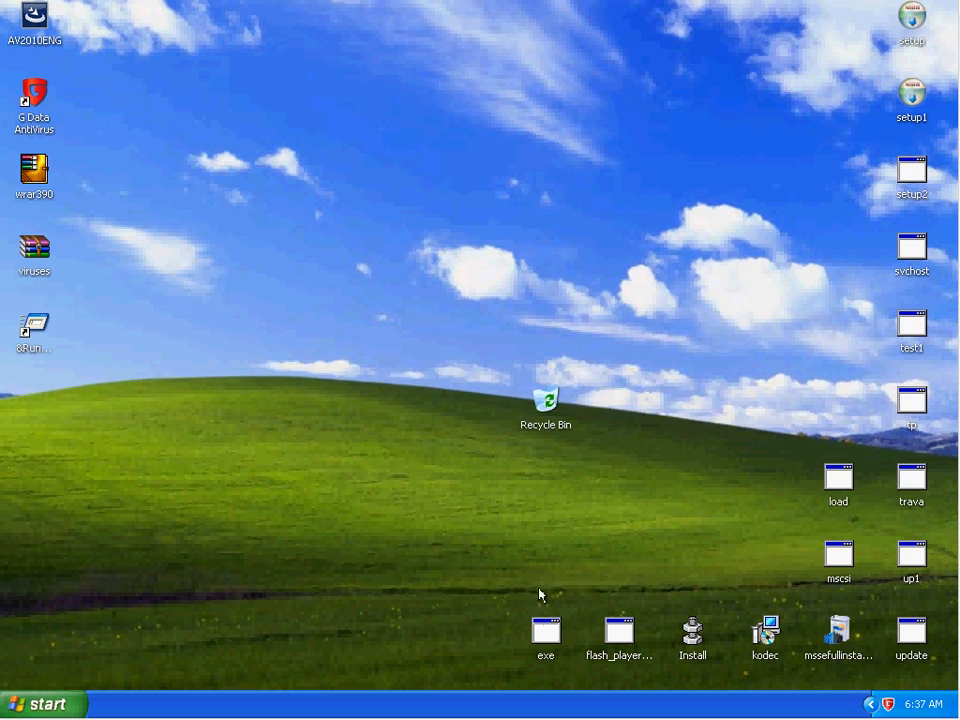
{"action": "double_click", "coordinate": [544, 632]}
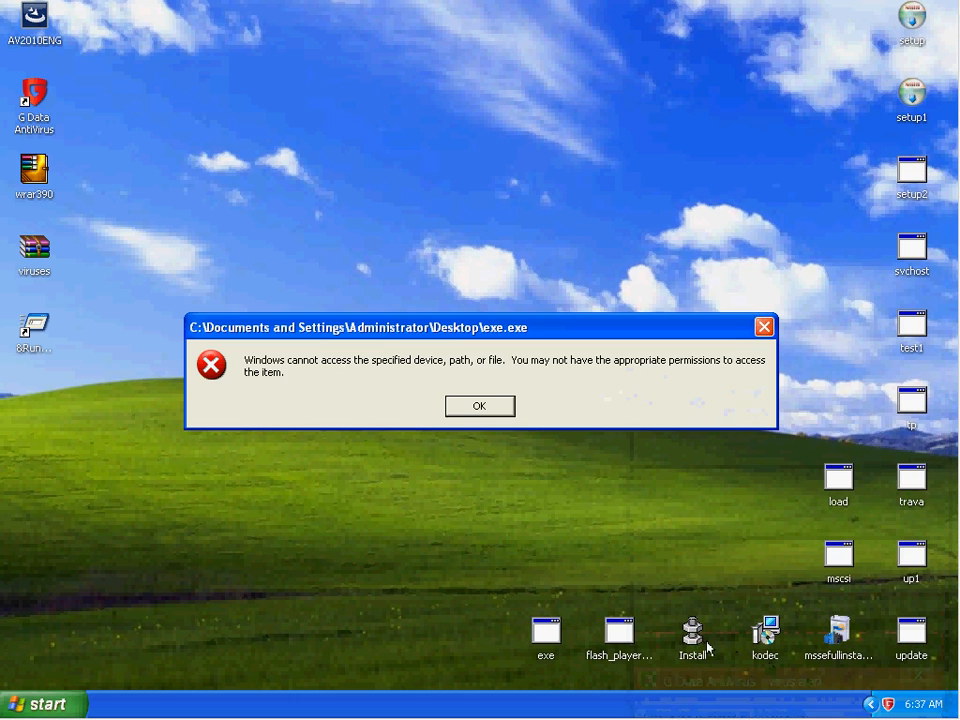
{"action": "left_click", "coordinate": [480, 406]}
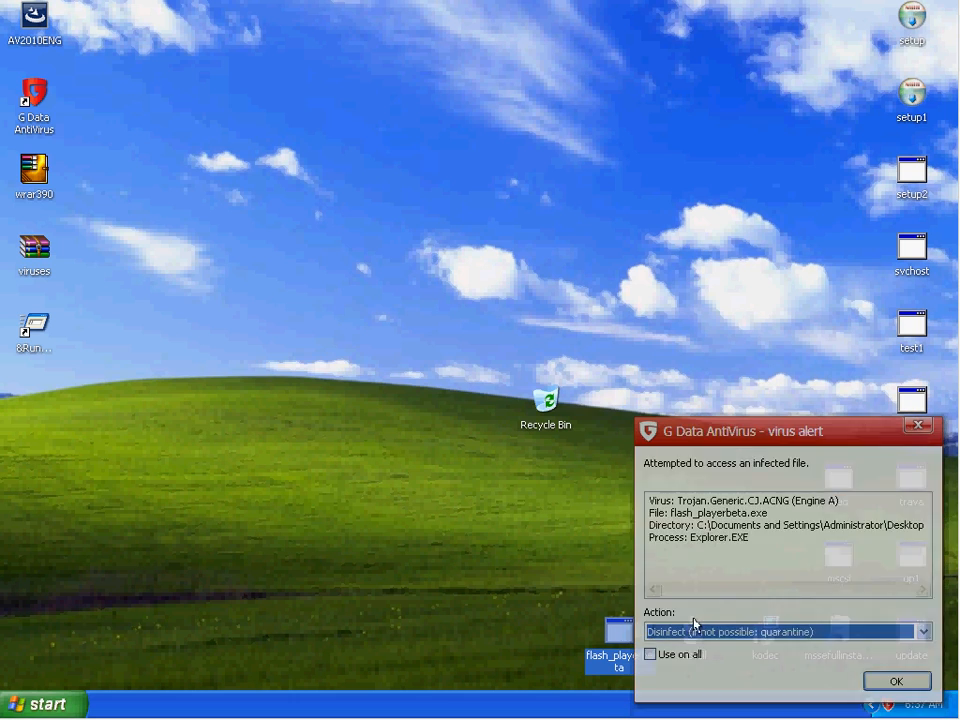
{"action": "left_click", "coordinate": [896, 680]}
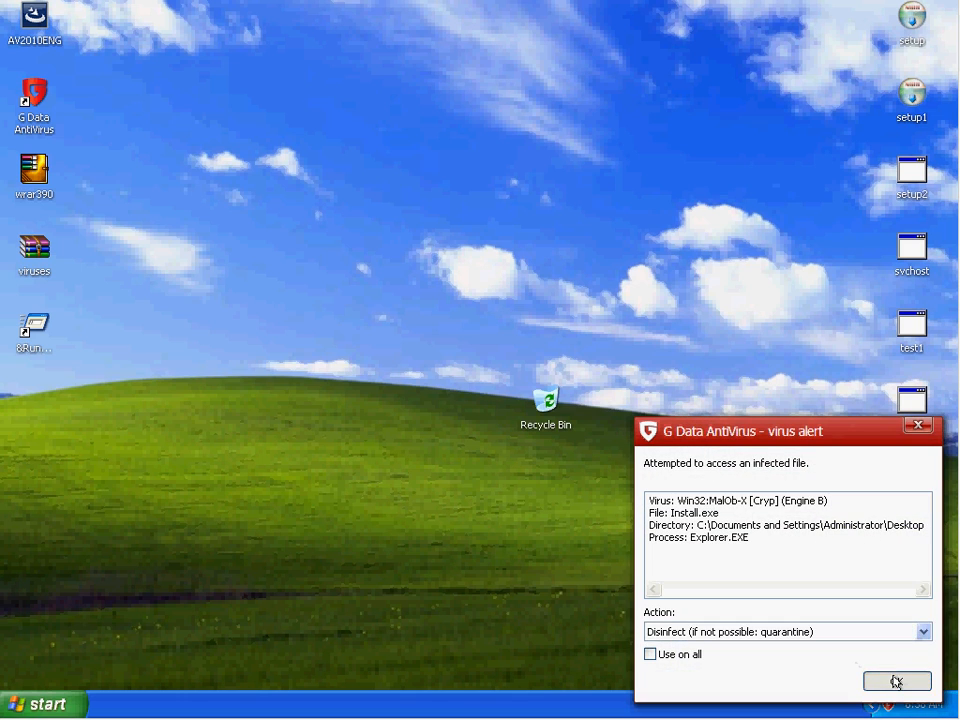
{"action": "left_click", "coordinate": [896, 680]}
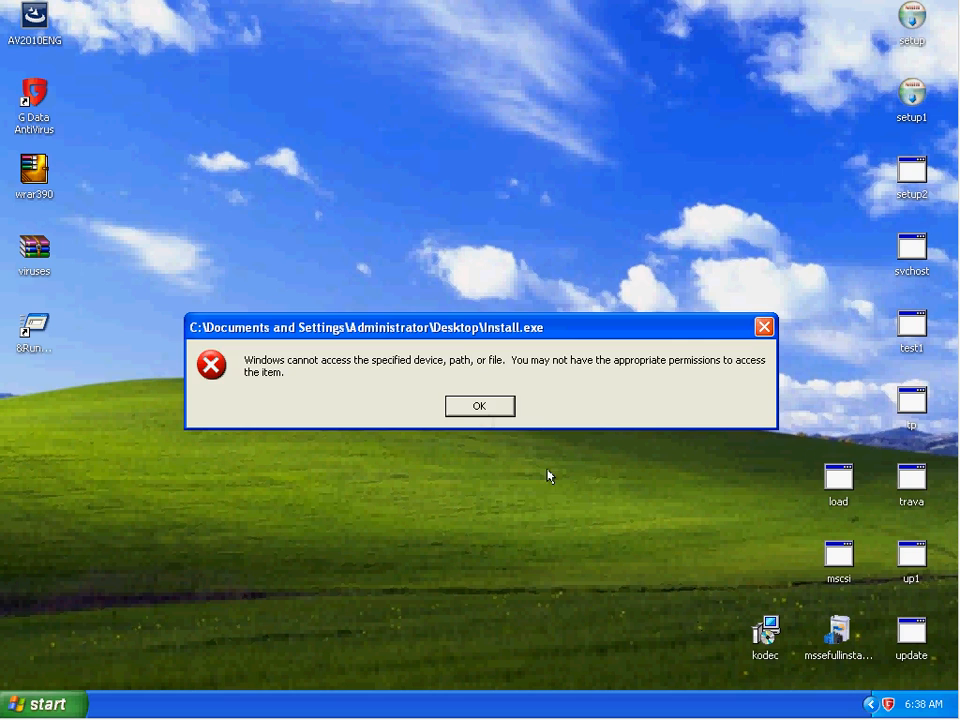
{"action": "left_click", "coordinate": [480, 406]}
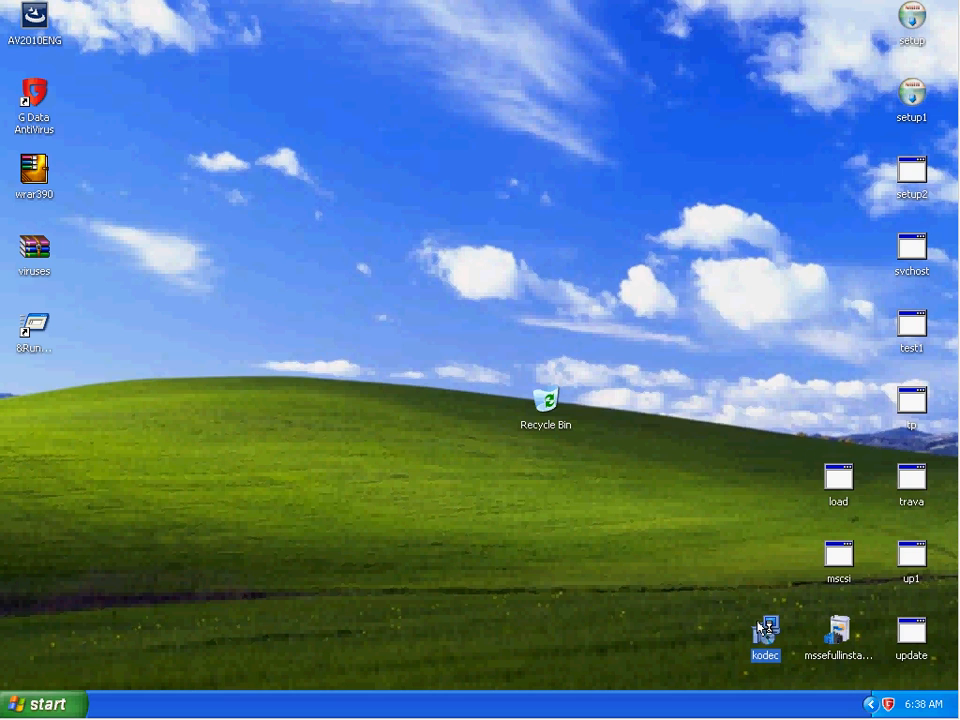
Run the kodec codec-pack installer, let G Data disinfect Codec.exe and dismiss the setup error and web page.
{"action": "double_click", "coordinate": [764, 632]}
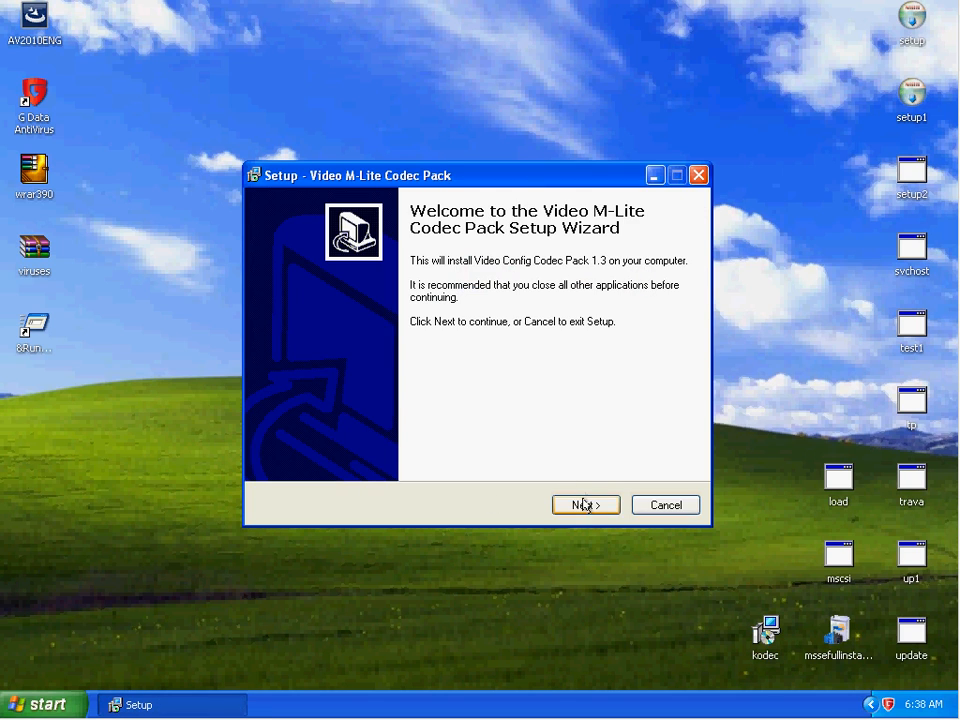
{"action": "left_click", "coordinate": [584, 504]}
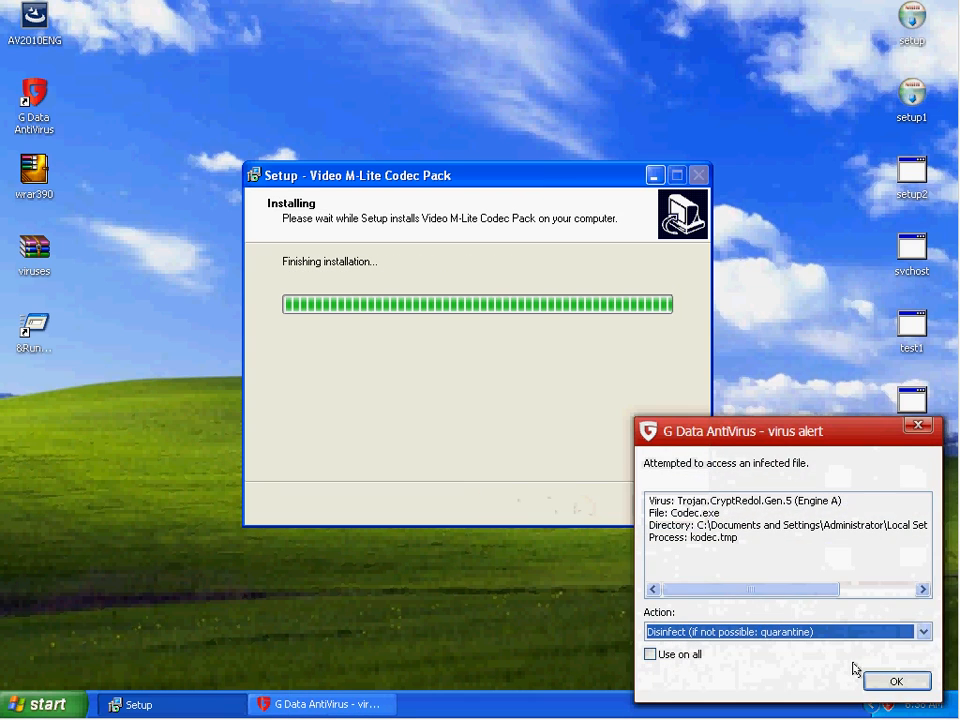
{"action": "left_click", "coordinate": [896, 680]}
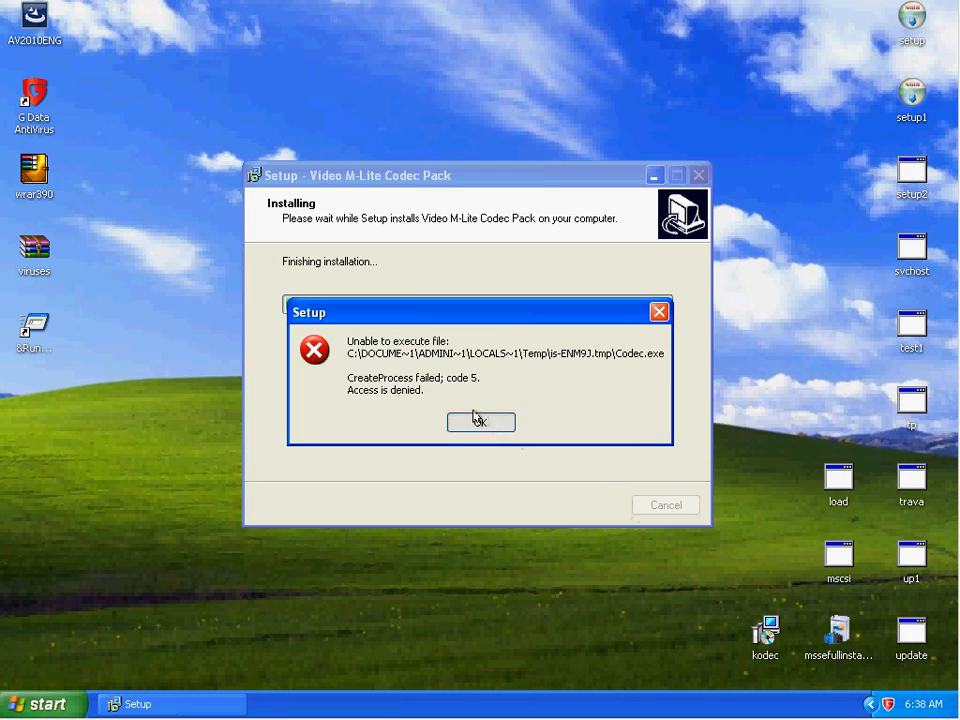
{"action": "left_click", "coordinate": [480, 420]}
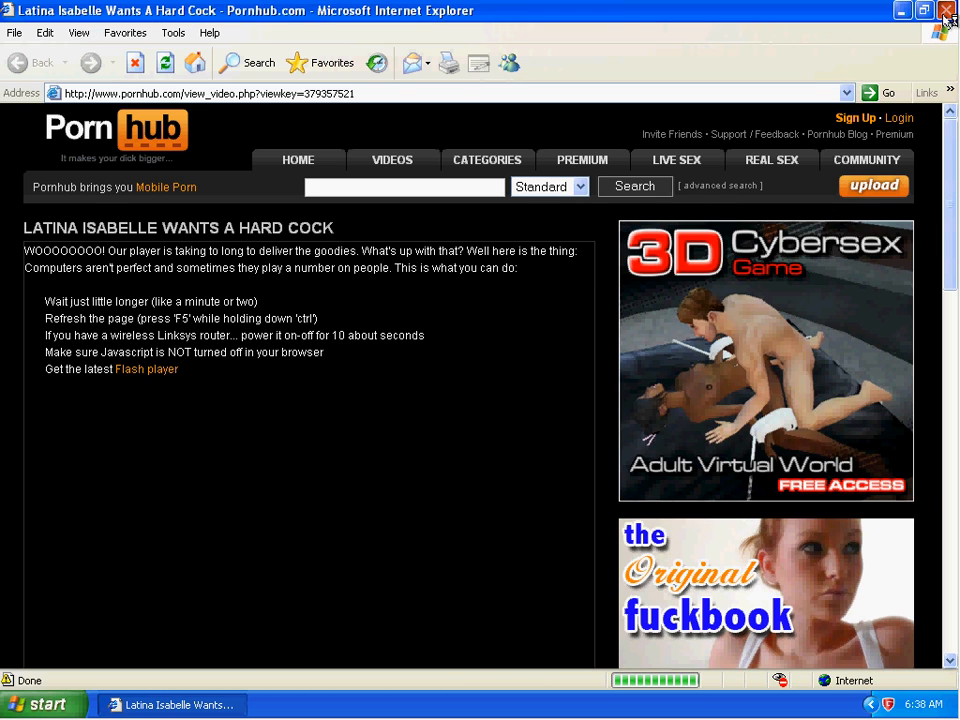
{"action": "left_click", "coordinate": [946, 10]}
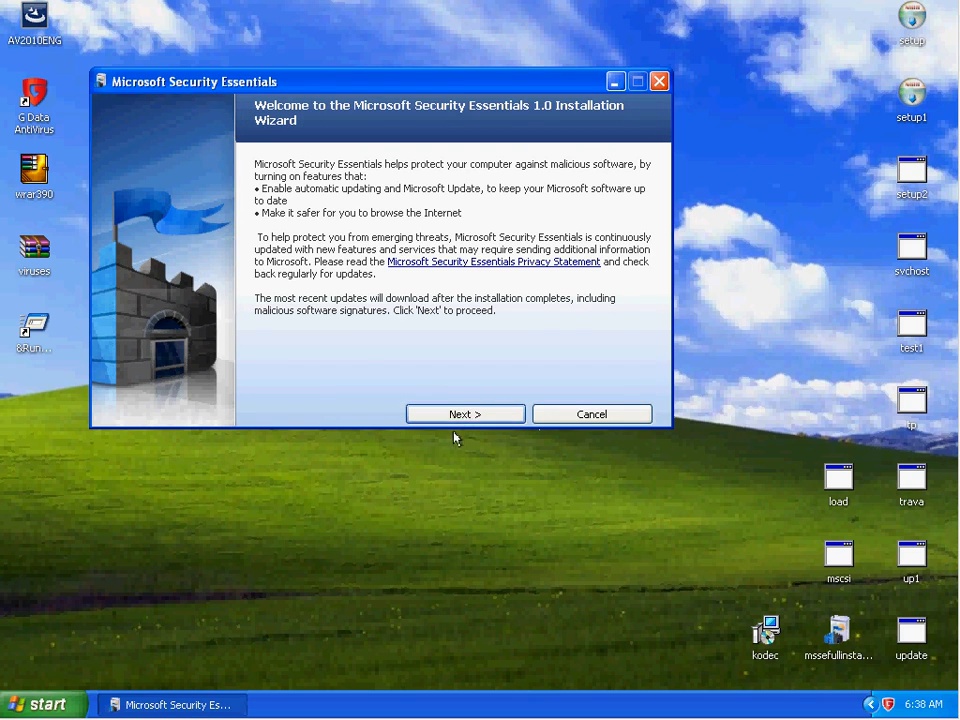
Accept the Security Essentials licence, validate Windows, and close the installer after validation fails.
{"action": "left_click", "coordinate": [464, 414]}
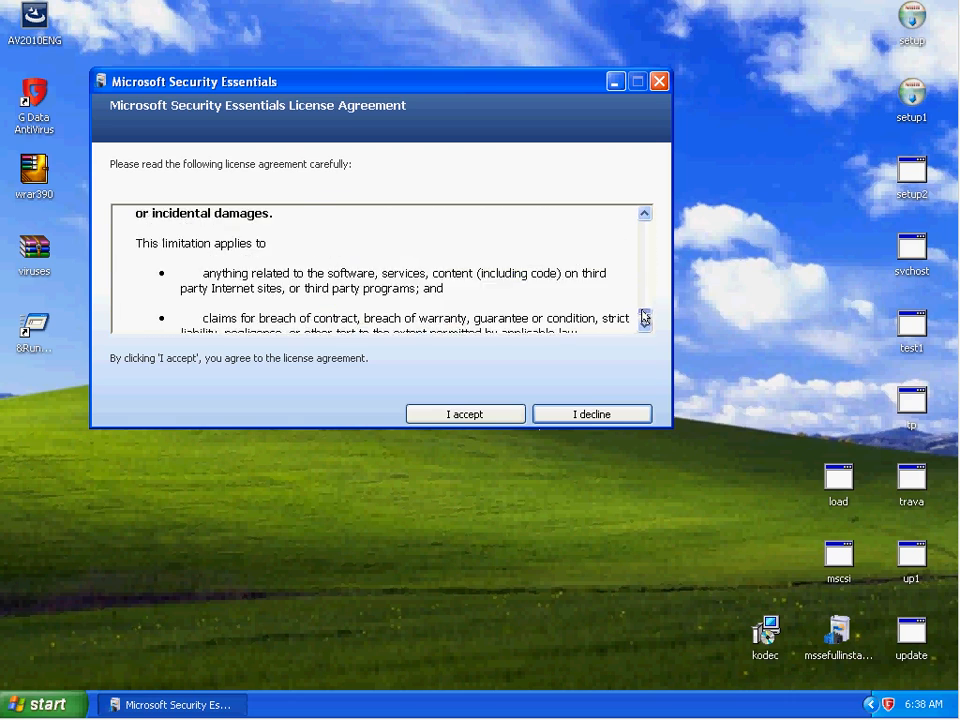
{"action": "left_click", "coordinate": [464, 414]}
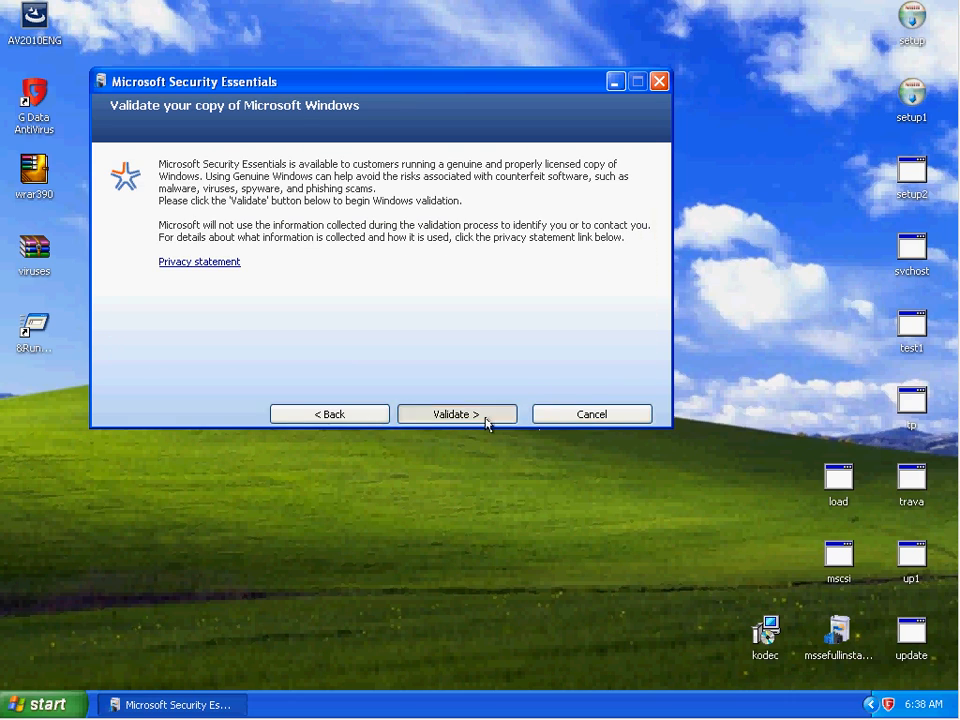
{"action": "left_click", "coordinate": [452, 414]}
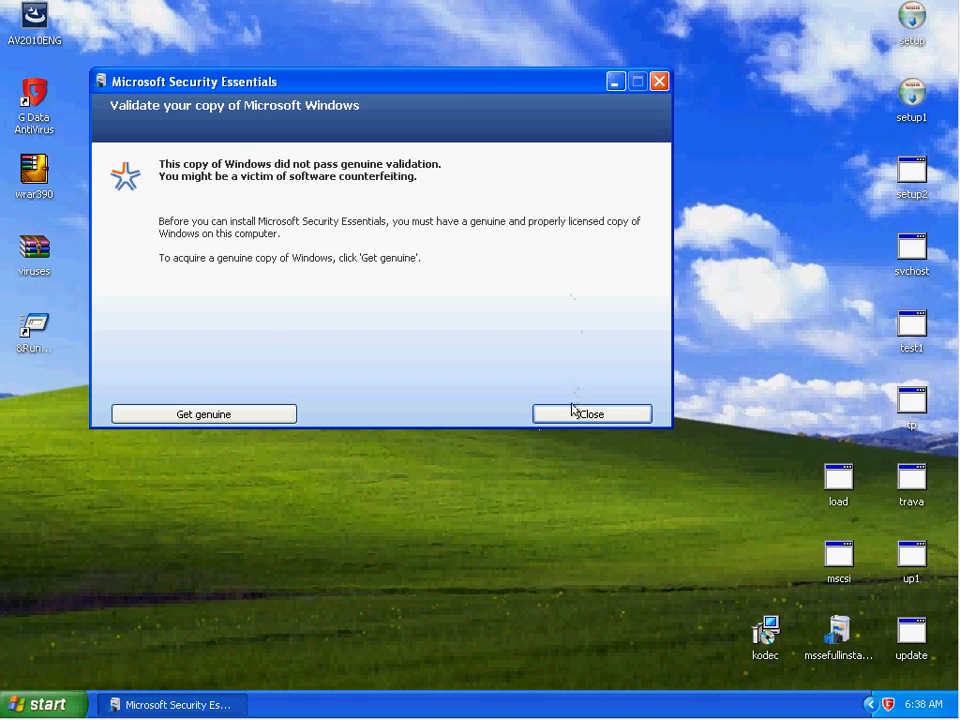
{"action": "left_click", "coordinate": [592, 412]}
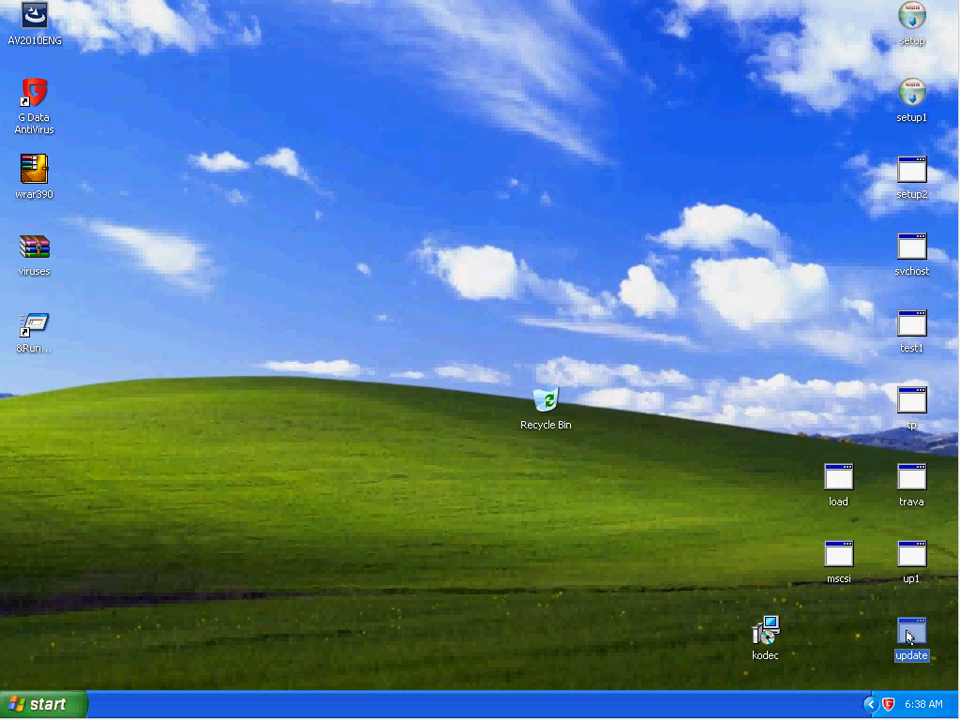
Run the mscsi sample and let G Data disinfect it and the up1.exe file it drops.
{"action": "double_click", "coordinate": [912, 636]}
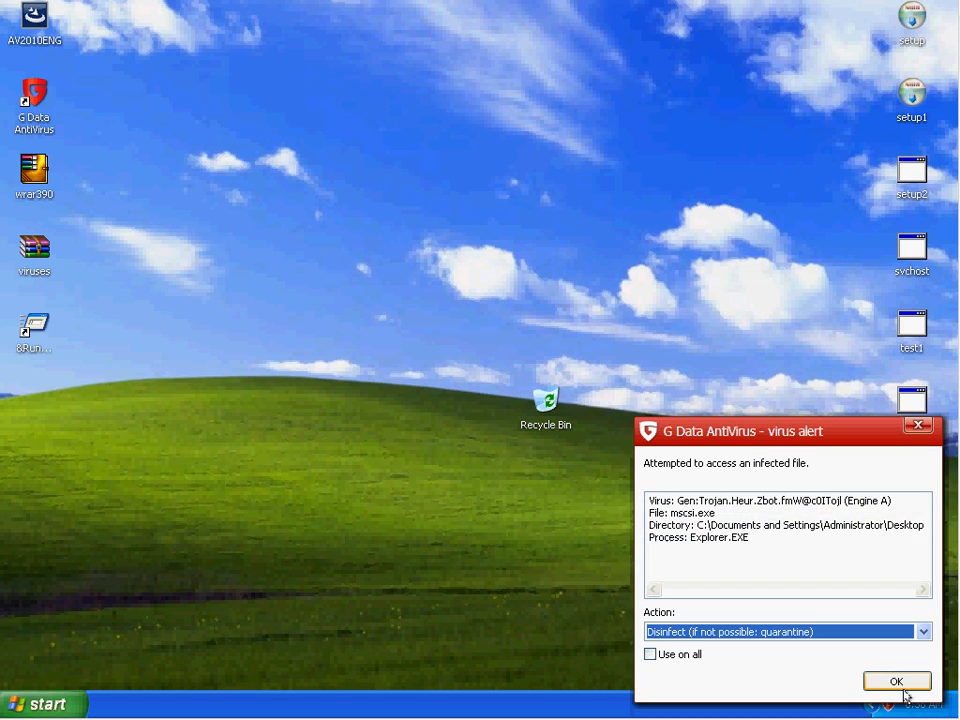
{"action": "left_click", "coordinate": [896, 680]}
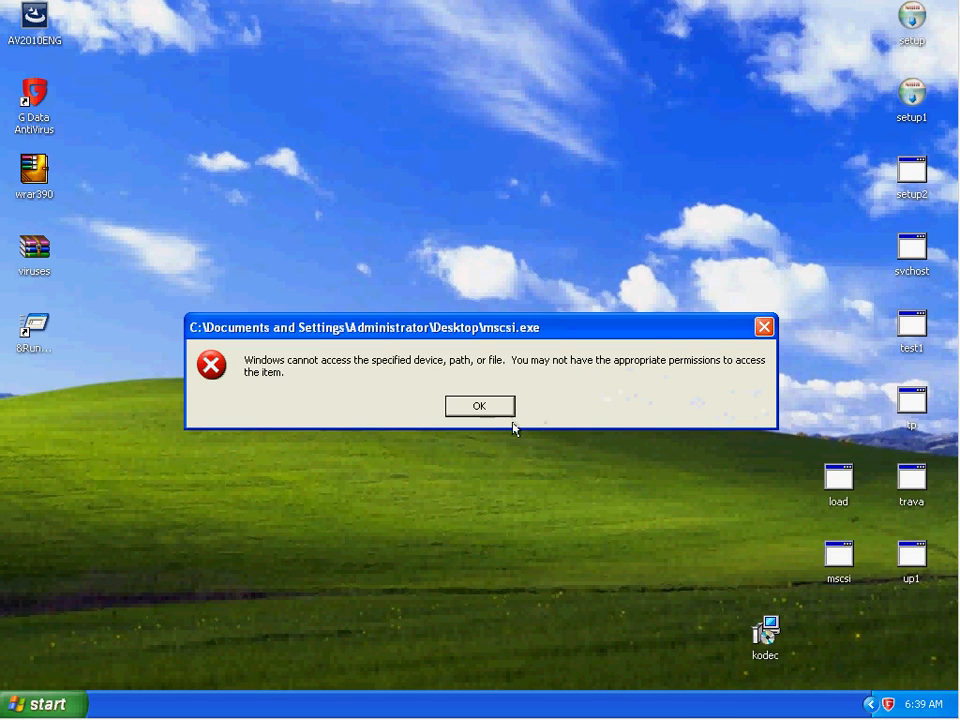
{"action": "left_click", "coordinate": [480, 406]}
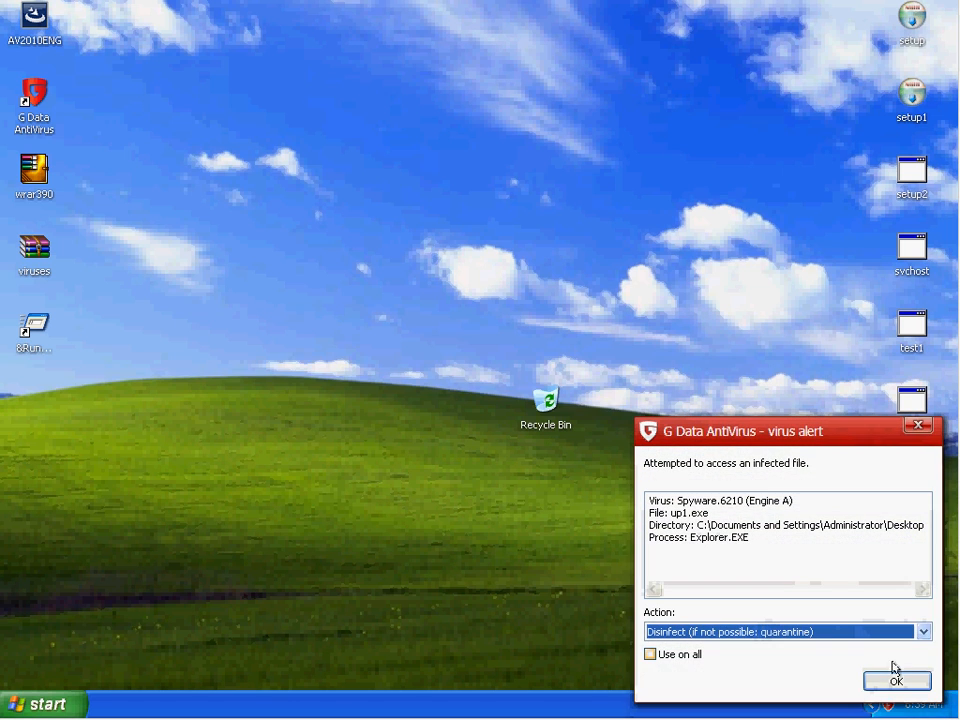
{"action": "left_click", "coordinate": [896, 680]}
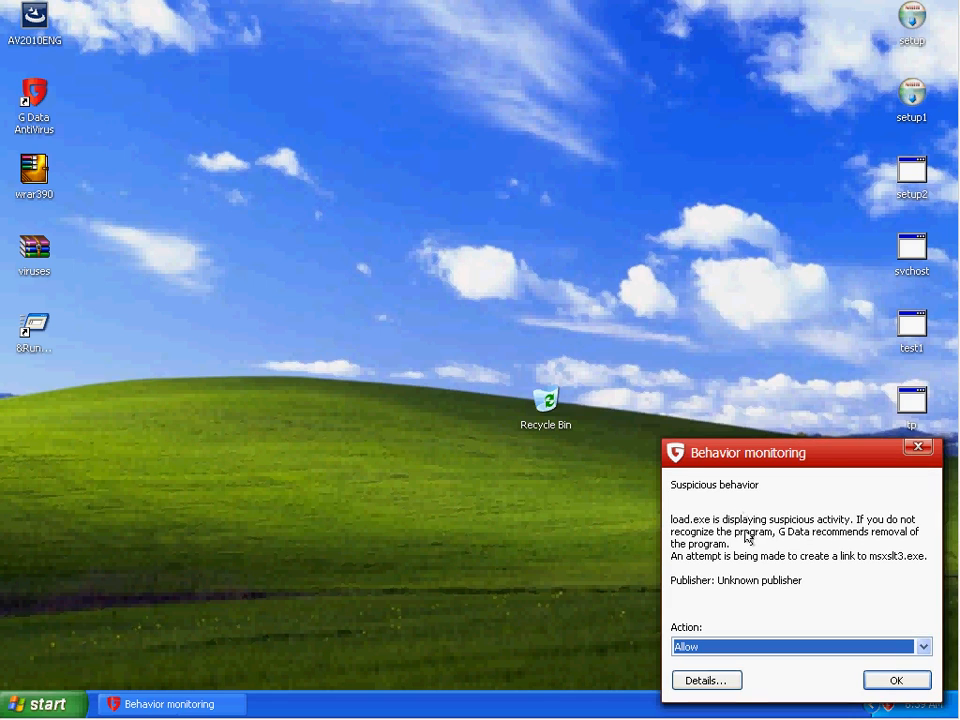
{"action": "mouse_move", "coordinate": [784, 538]}
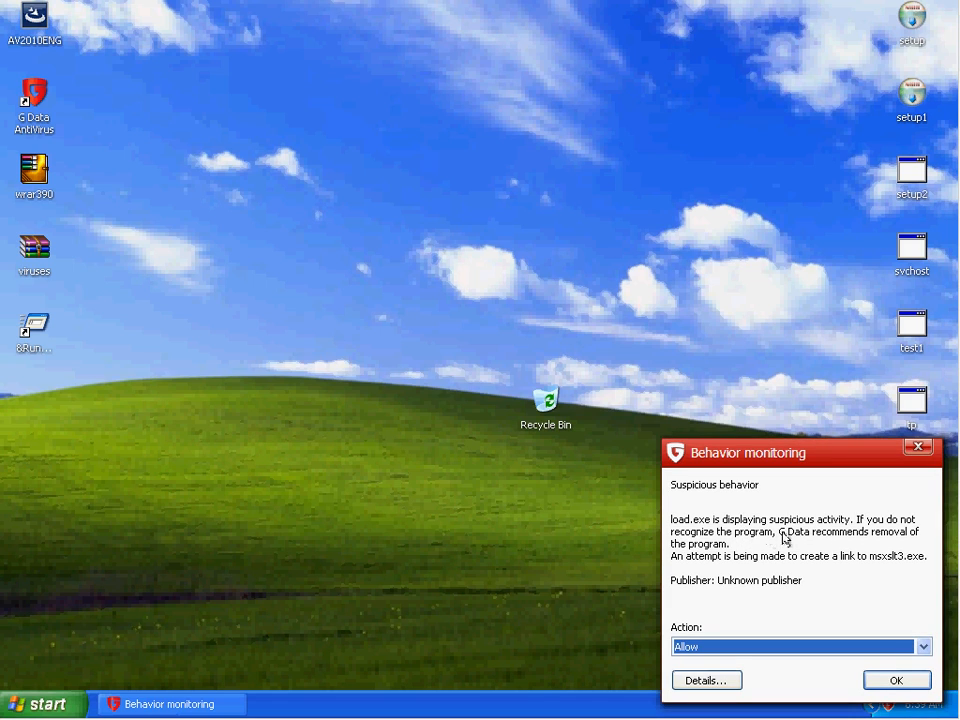
{"action": "mouse_move", "coordinate": [758, 538]}
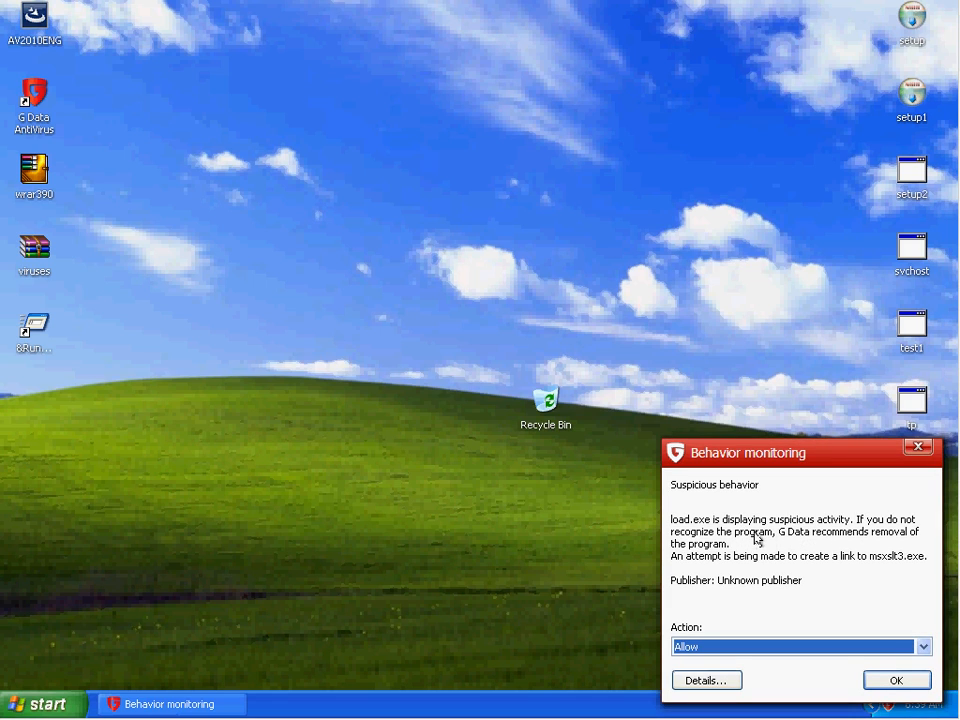
{"action": "mouse_move", "coordinate": [732, 570]}
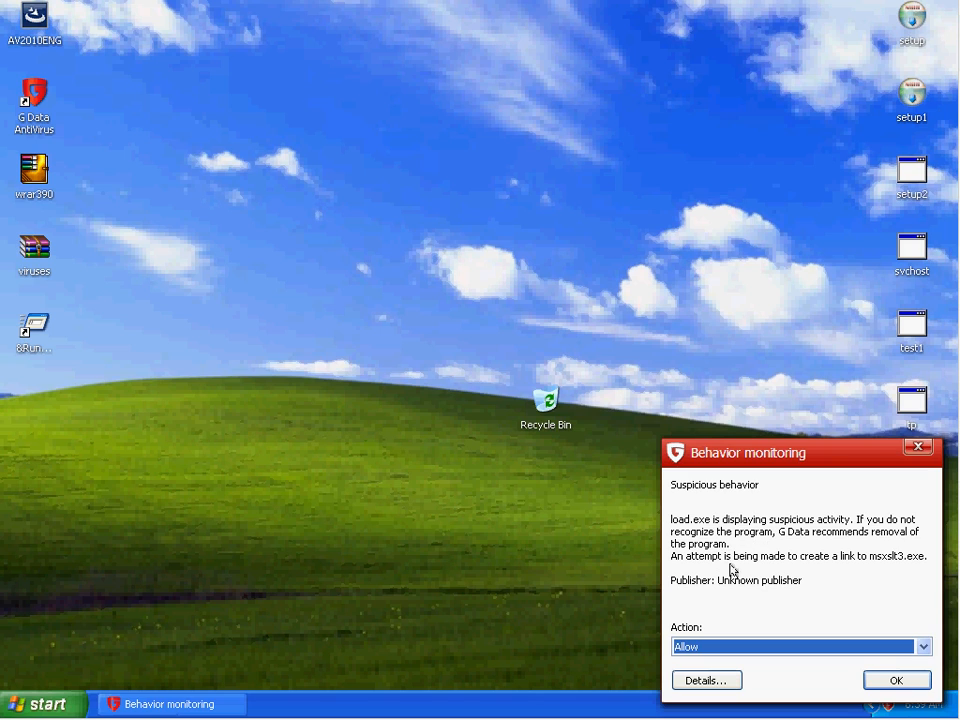
{"action": "mouse_move", "coordinate": [886, 568]}
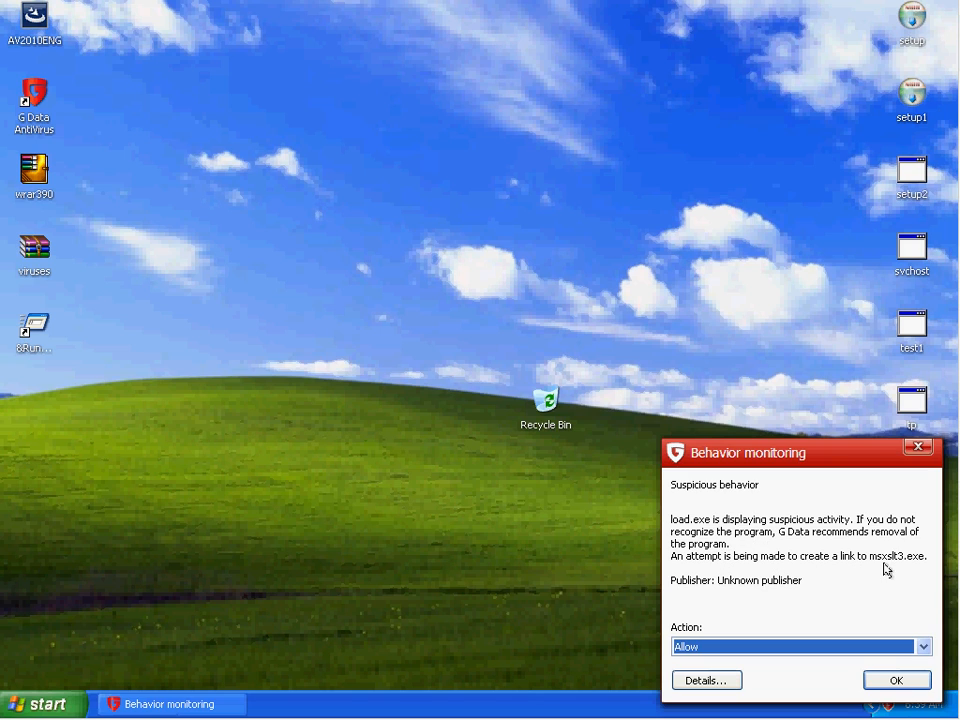
{"action": "mouse_move", "coordinate": [844, 552]}
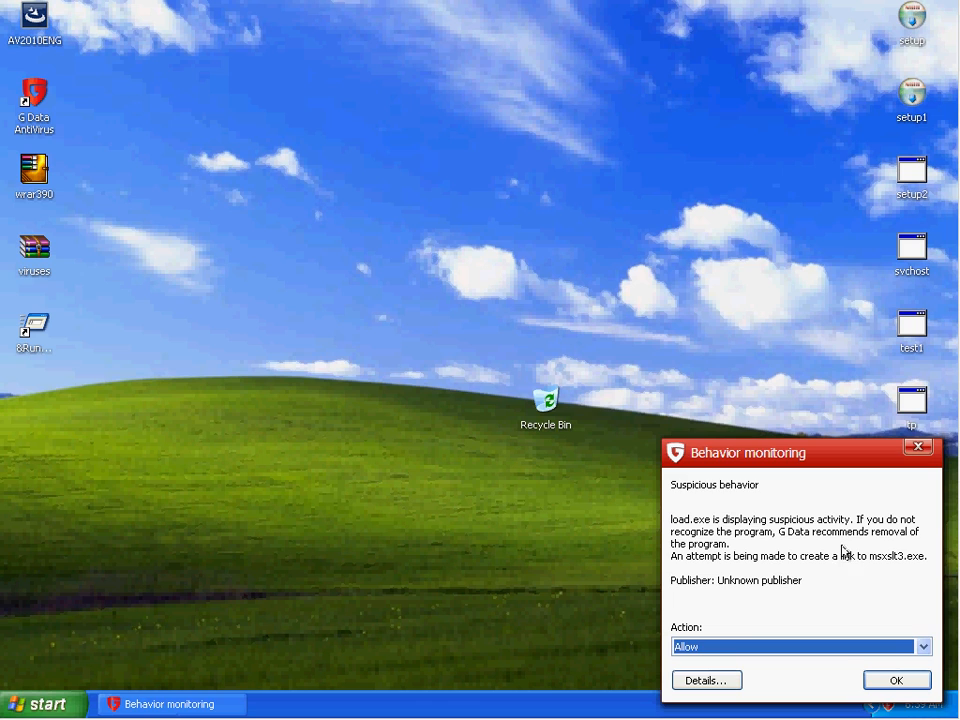
Answer the load.exe behaviour alert with 'Stop program and move to quarantine'.
{"action": "left_click", "coordinate": [800, 646]}
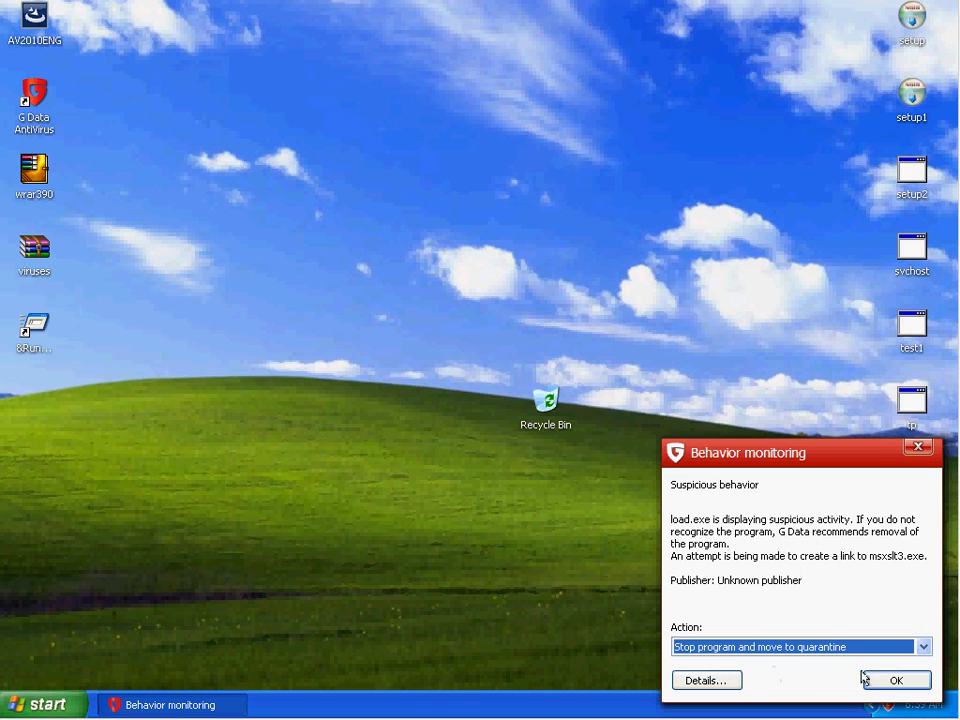
{"action": "left_click", "coordinate": [896, 680]}
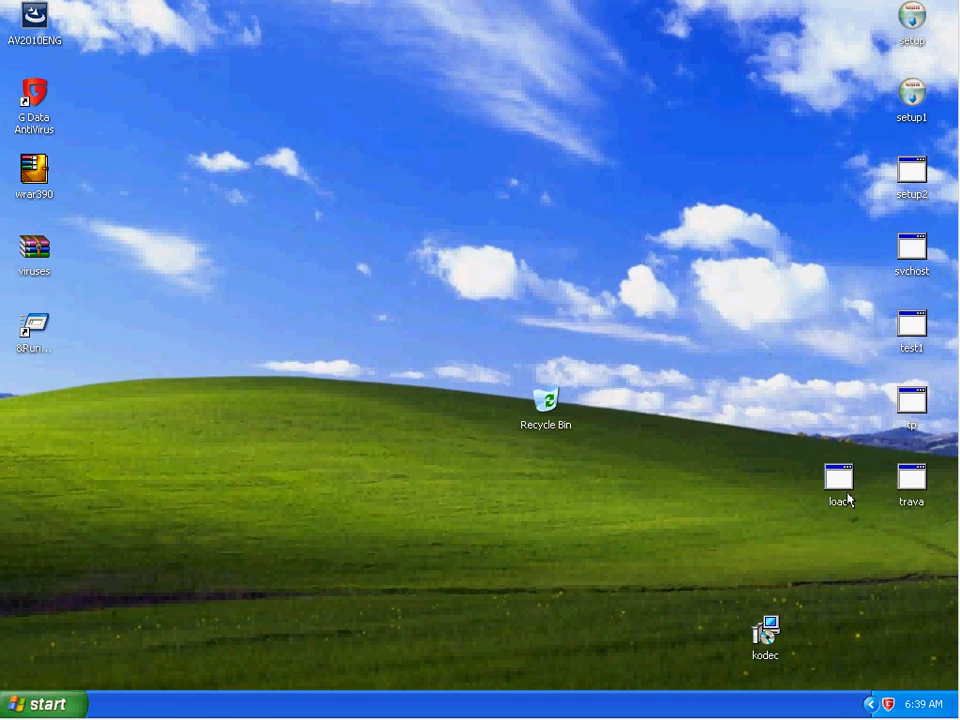
Run trava, disinfecting trava.exe, the sendpp.dll backdoor and sendpr.sys rootkit, and dismiss the Trojan web-content alerts.
{"action": "double_click", "coordinate": [912, 482]}
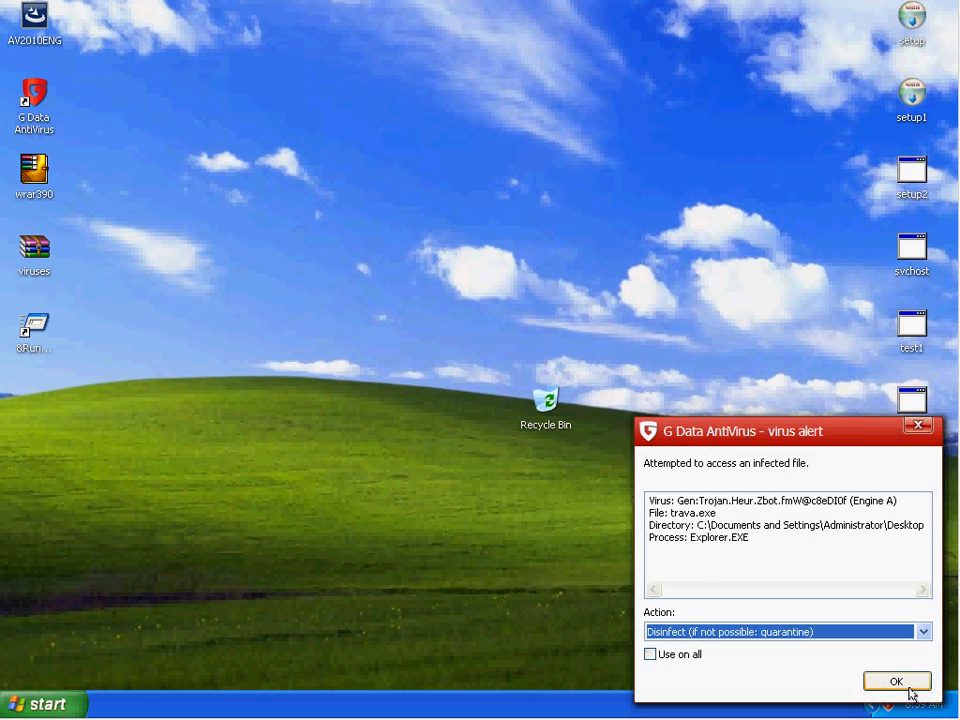
{"action": "left_click", "coordinate": [896, 680]}
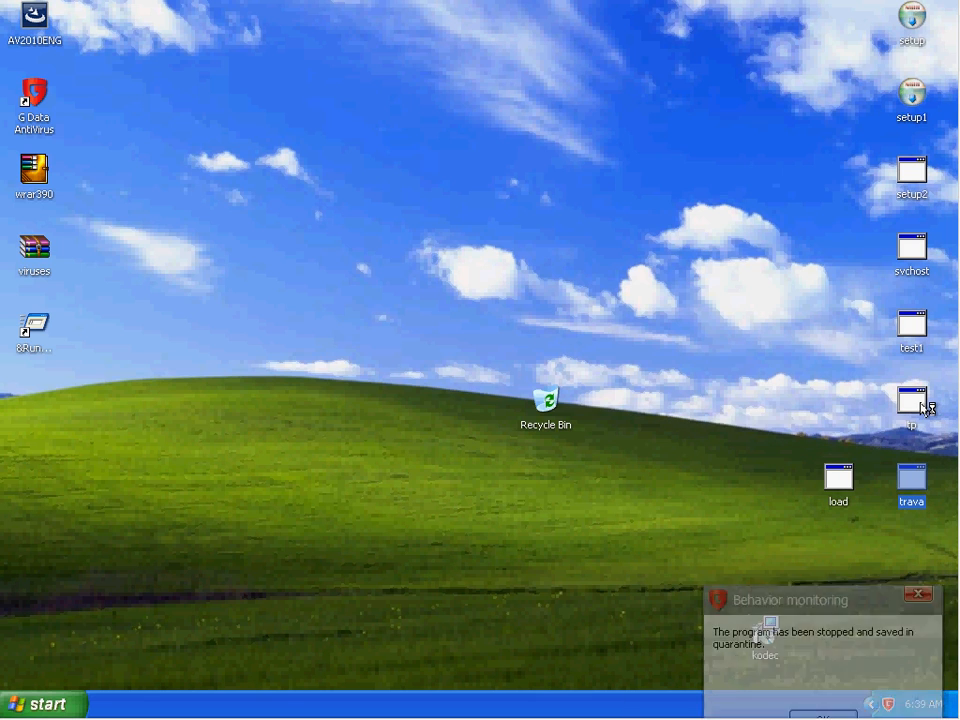
{"action": "double_click", "coordinate": [912, 478]}
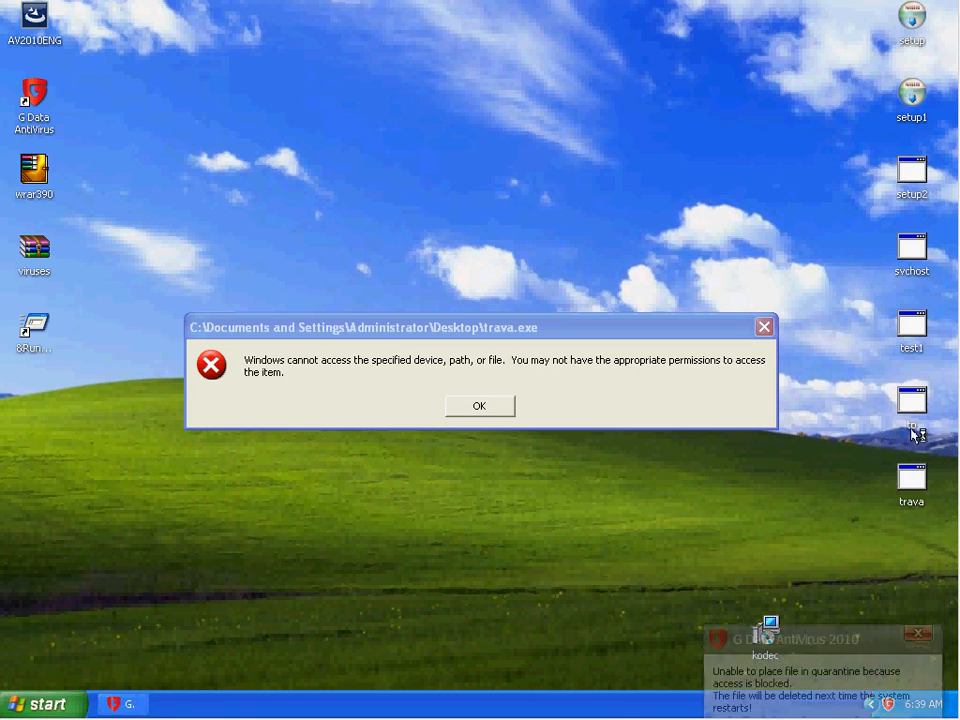
{"action": "left_click", "coordinate": [478, 404]}
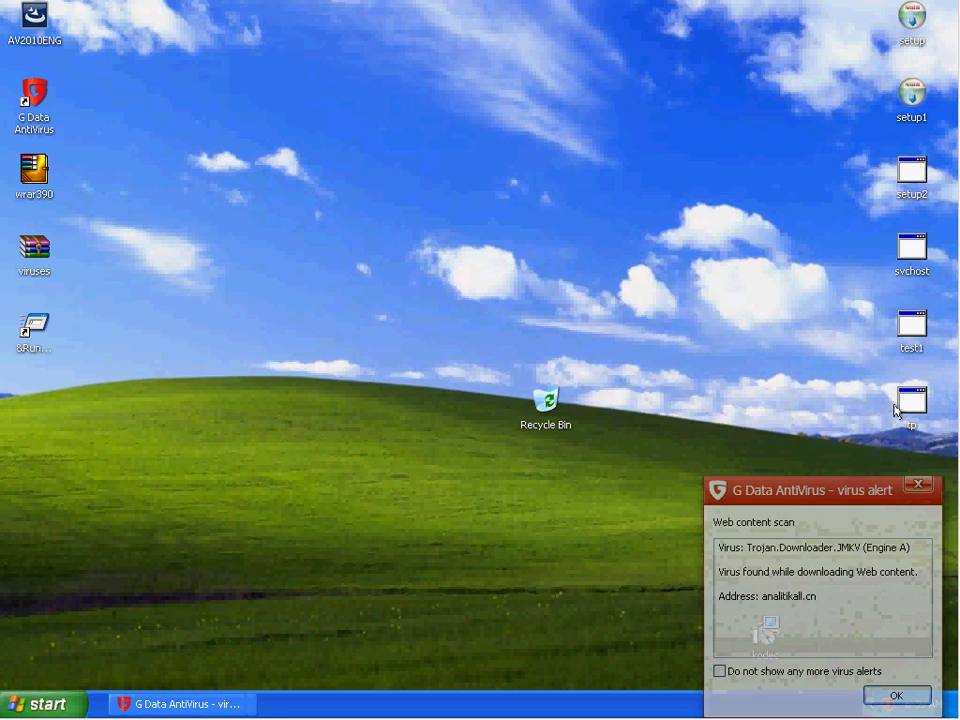
{"action": "left_click", "coordinate": [896, 696]}
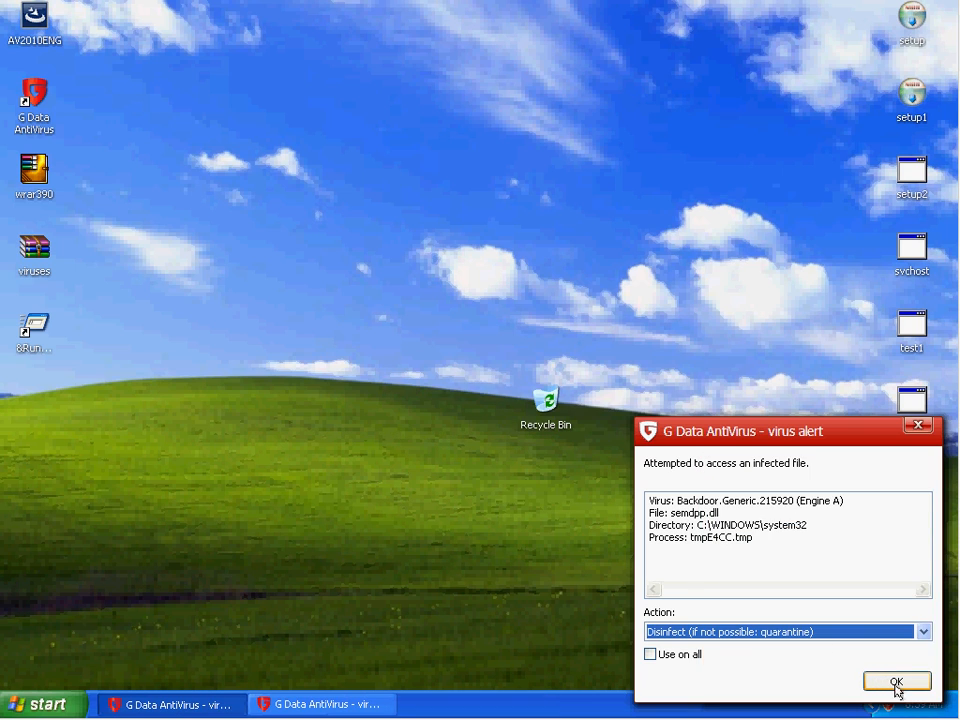
{"action": "left_click", "coordinate": [896, 680]}
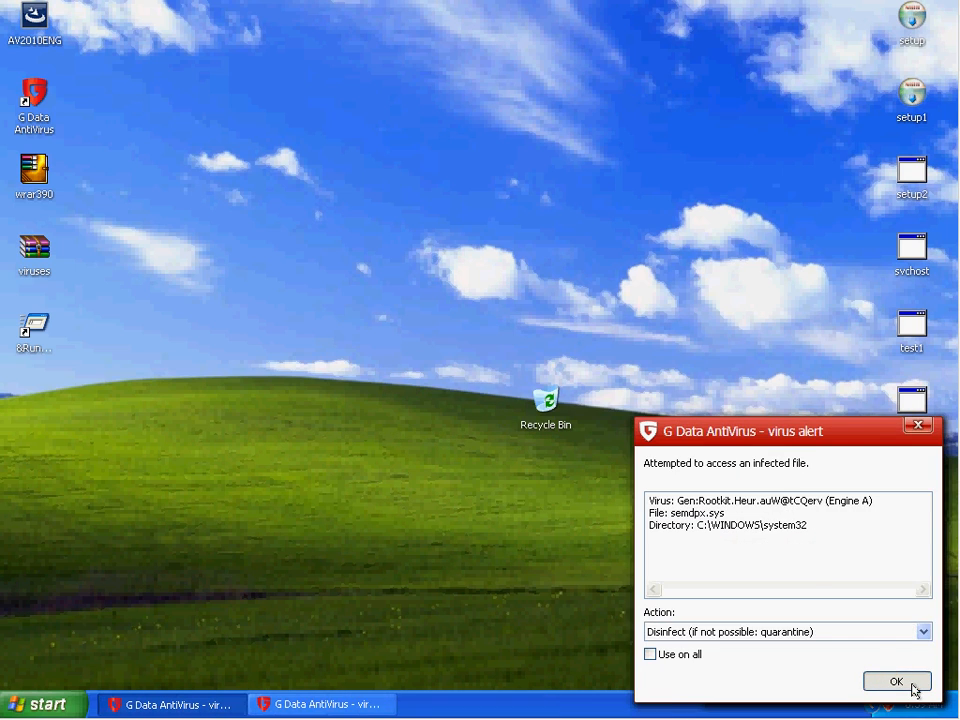
{"action": "left_click", "coordinate": [896, 680]}
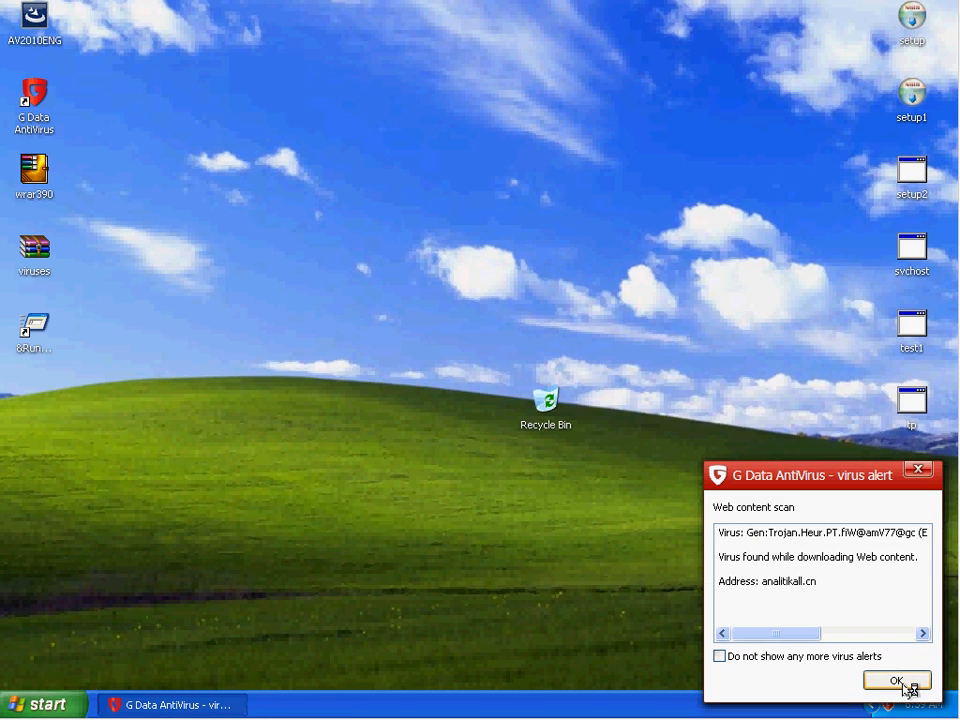
{"action": "left_click", "coordinate": [896, 680]}
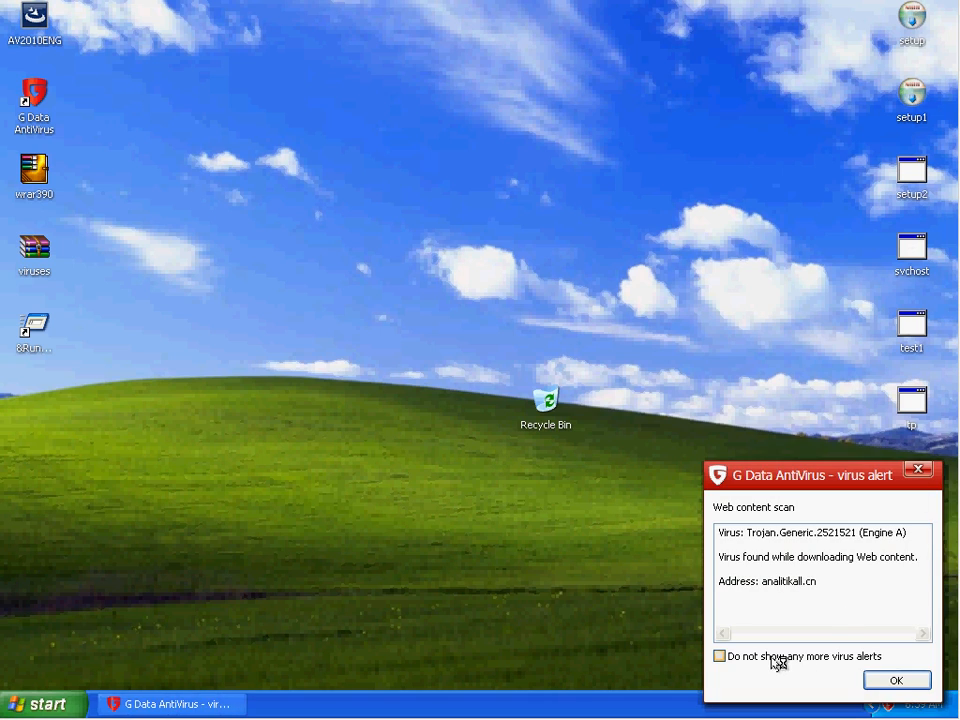
{"action": "left_click", "coordinate": [896, 680]}
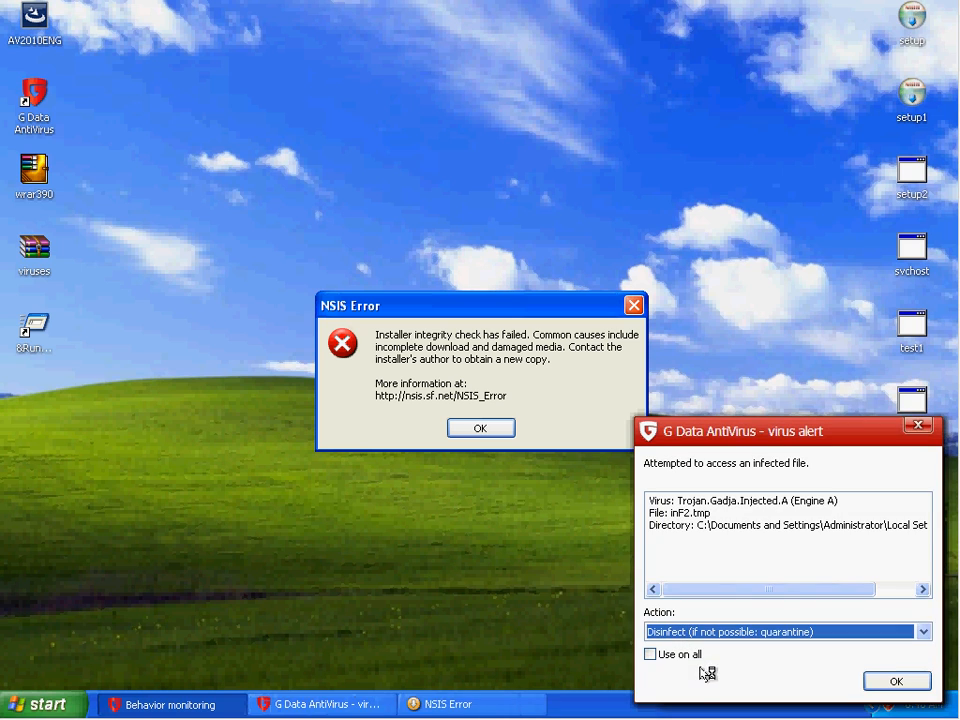
Close the installer integrity error, disinfect inf2.tmp and settle the behaviour alert for the suspicious temp program.
{"action": "left_click", "coordinate": [480, 428]}
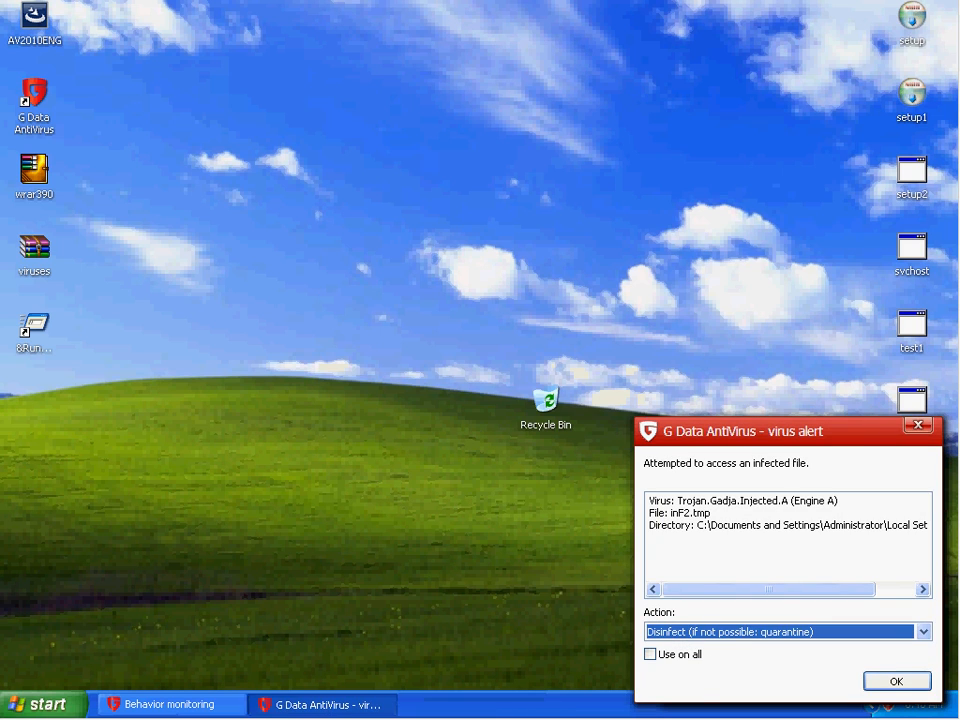
{"action": "left_click", "coordinate": [896, 680]}
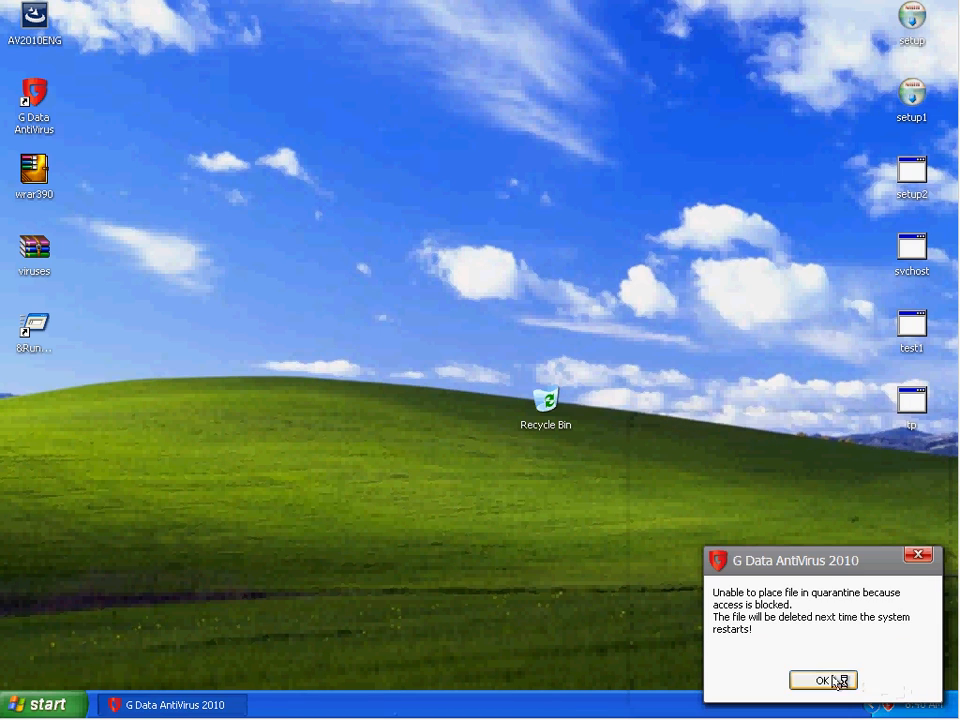
{"action": "left_click", "coordinate": [818, 680]}
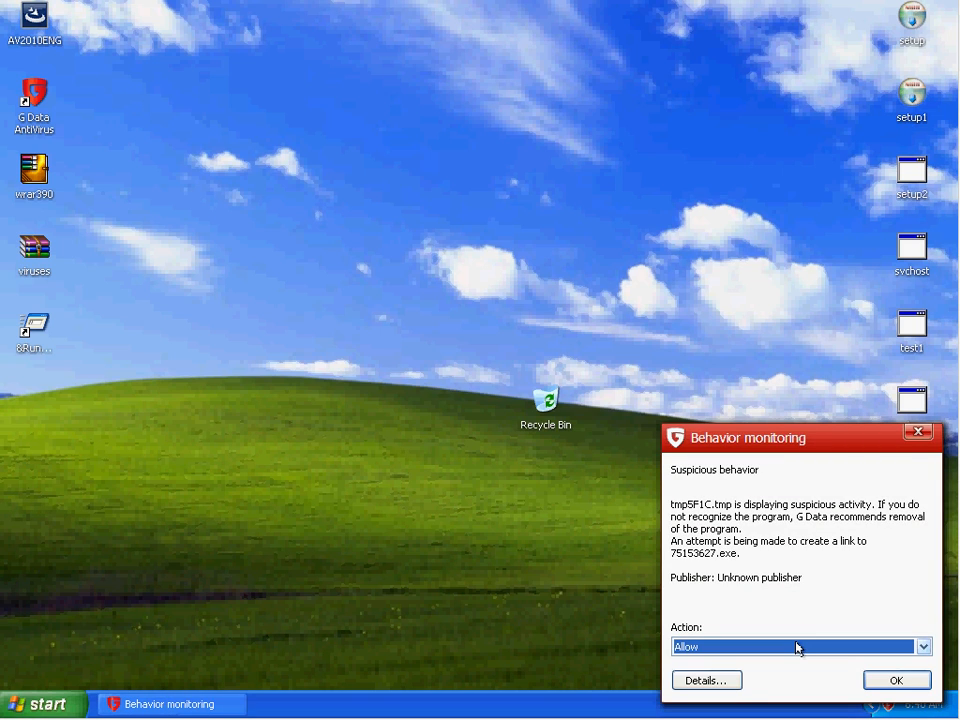
{"action": "left_click", "coordinate": [920, 646]}
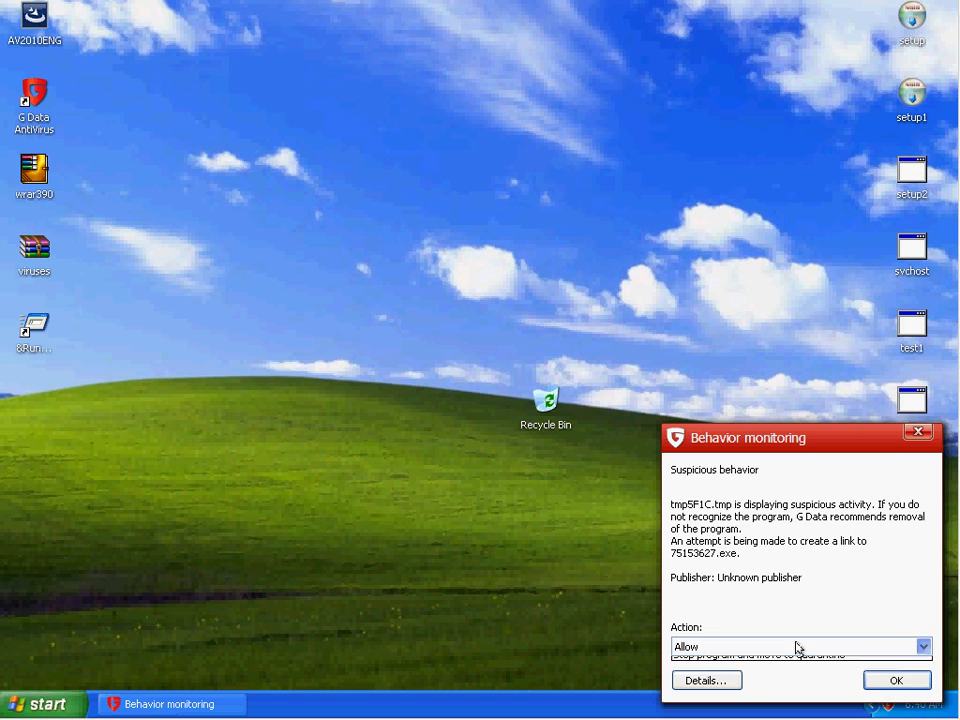
{"action": "left_click", "coordinate": [896, 680]}
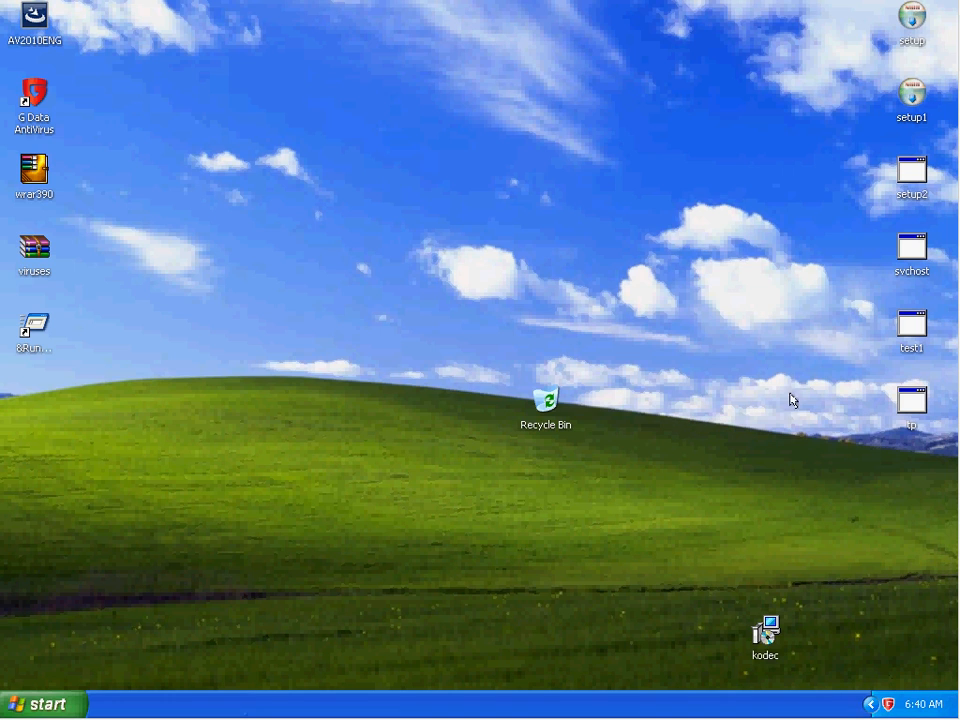
Run setup2 and another sample, acknowledging the quarantine notice and disinfecting inf2.tmp.
{"action": "double_click", "coordinate": [912, 170]}
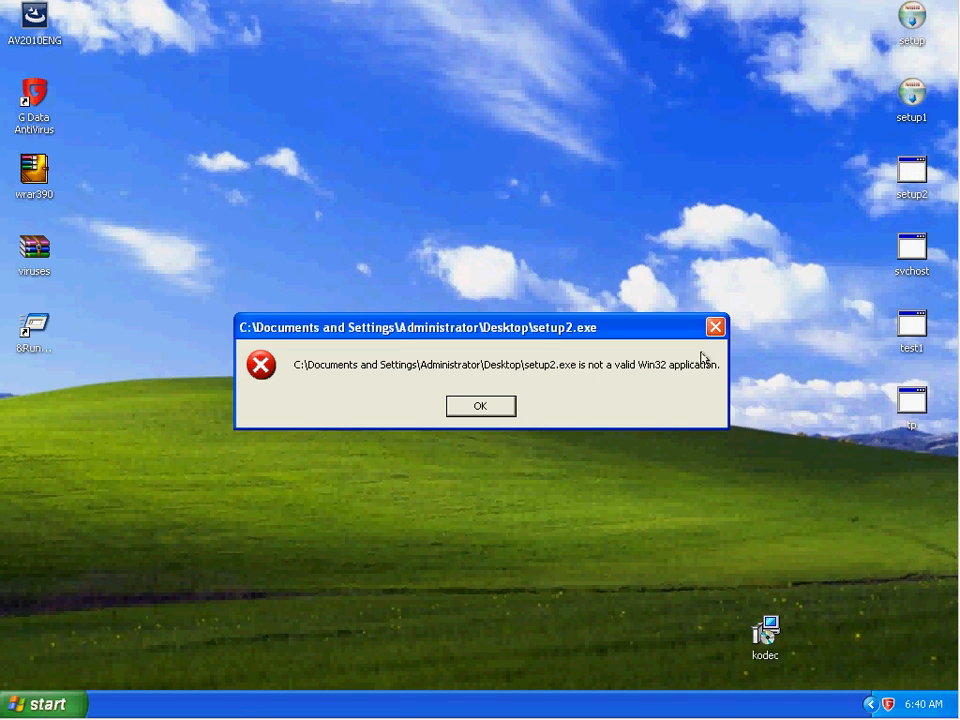
{"action": "left_click", "coordinate": [480, 404]}
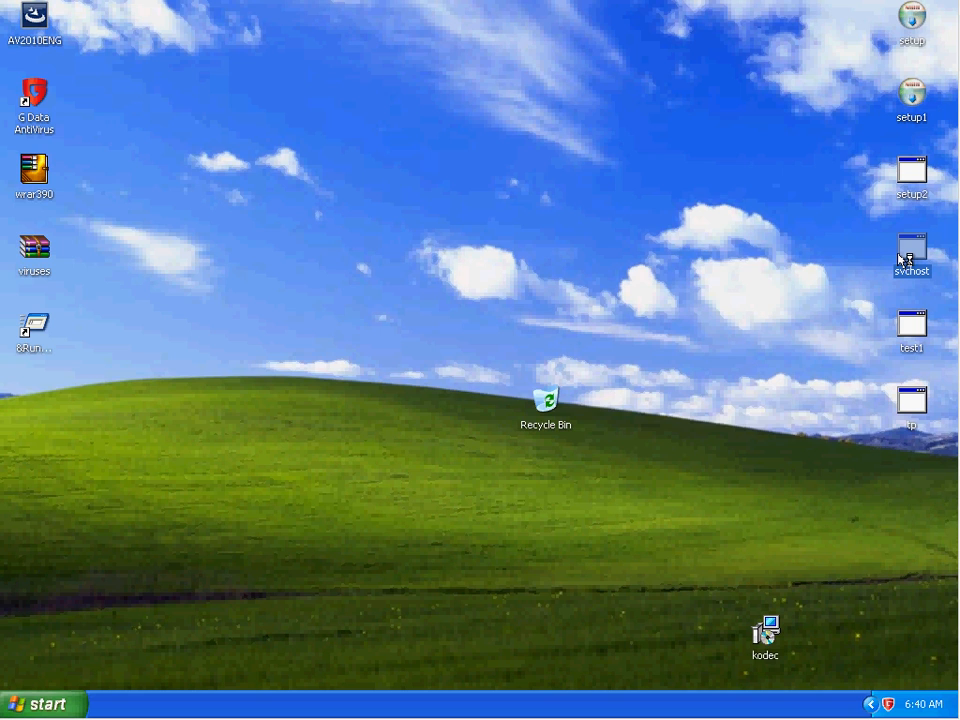
{"action": "double_click", "coordinate": [912, 248]}
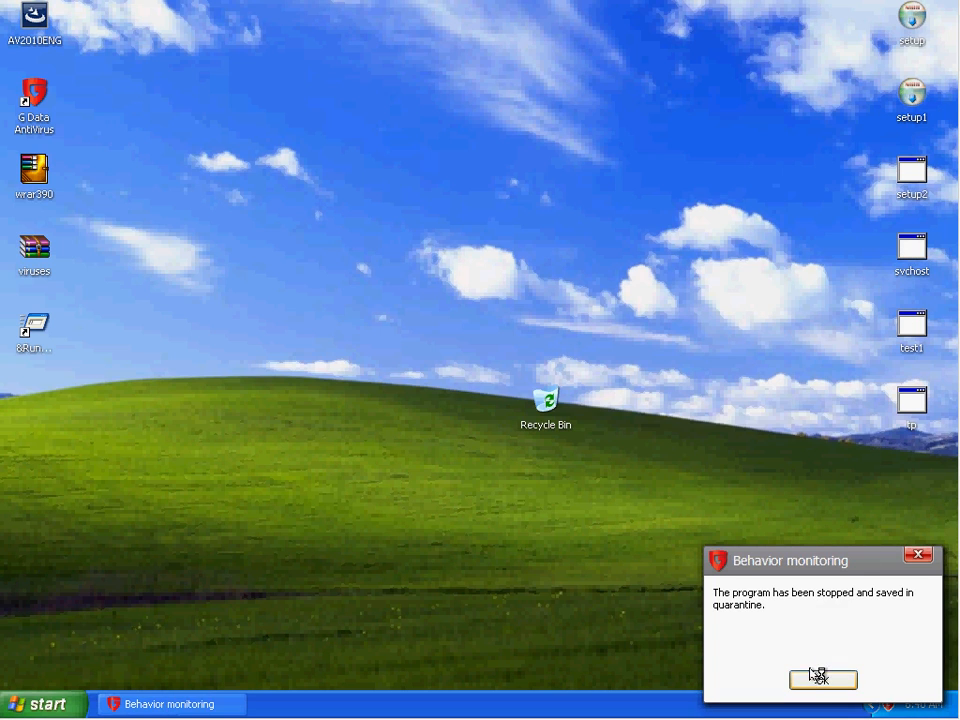
{"action": "left_click", "coordinate": [822, 680]}
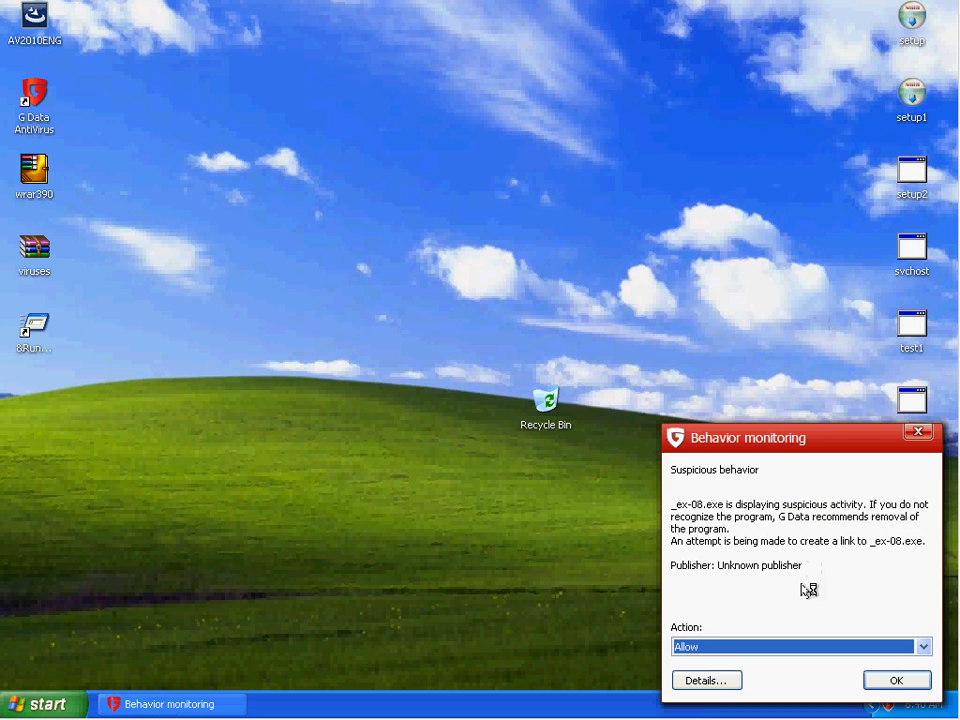
{"action": "mouse_move", "coordinate": [738, 518]}
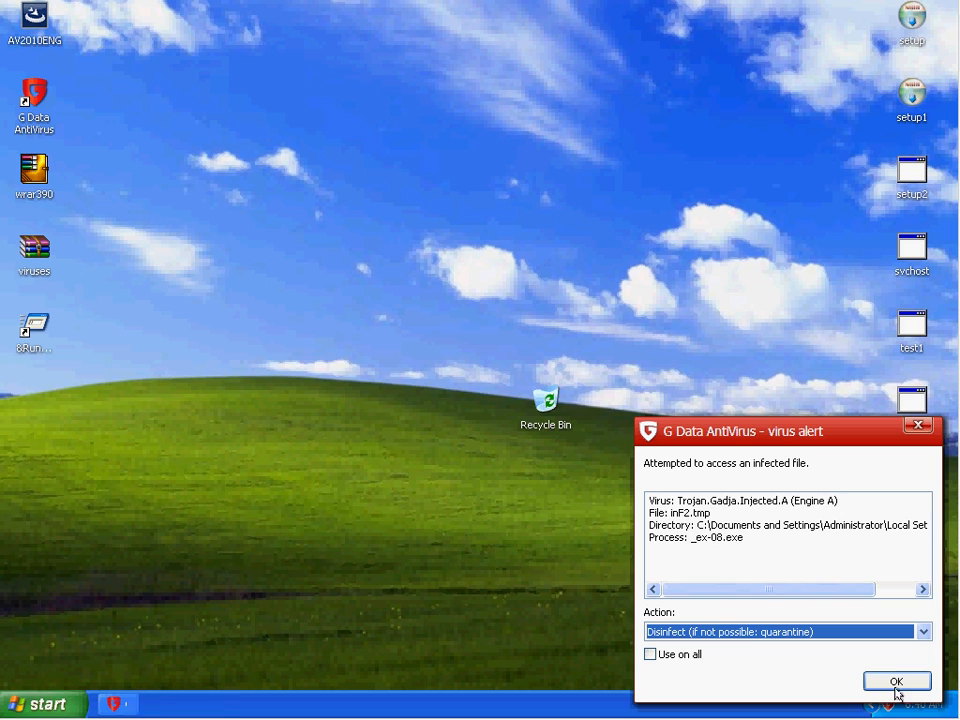
{"action": "left_click", "coordinate": [896, 680]}
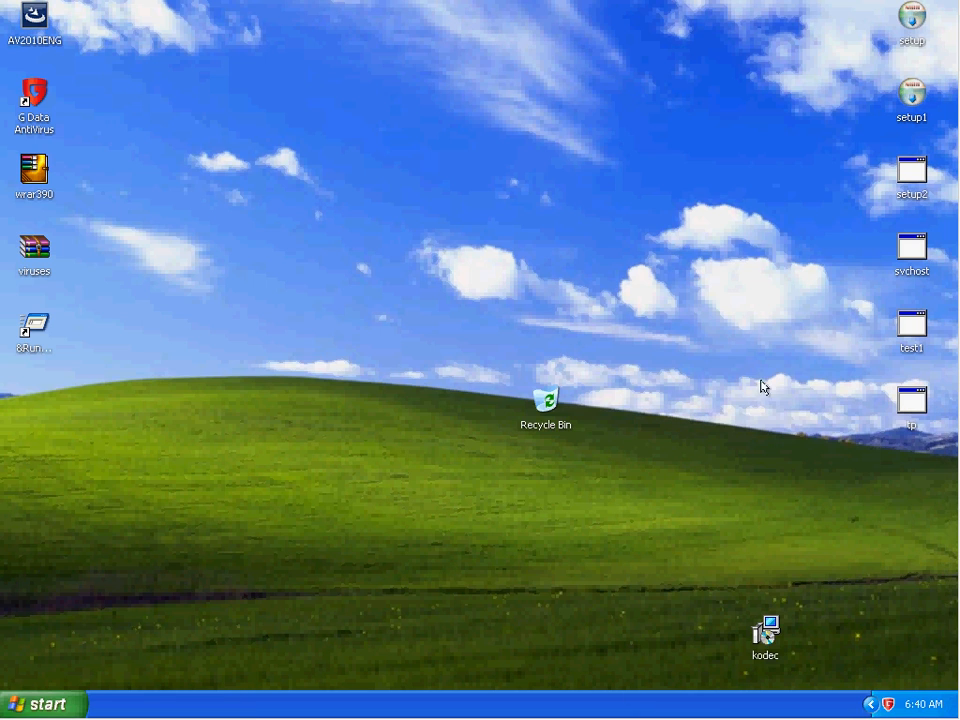
Run a further sample, disinfect test1.exe and dismiss the 'cannot find tp.exe' errors.
{"action": "left_click", "coordinate": [912, 324]}
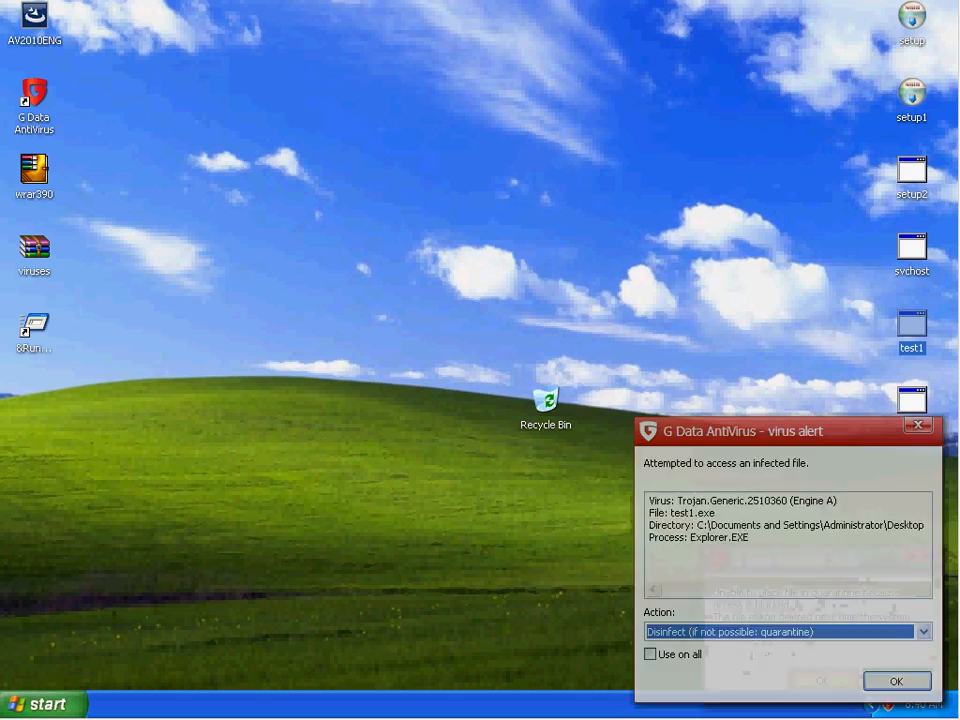
{"action": "left_click", "coordinate": [920, 632]}
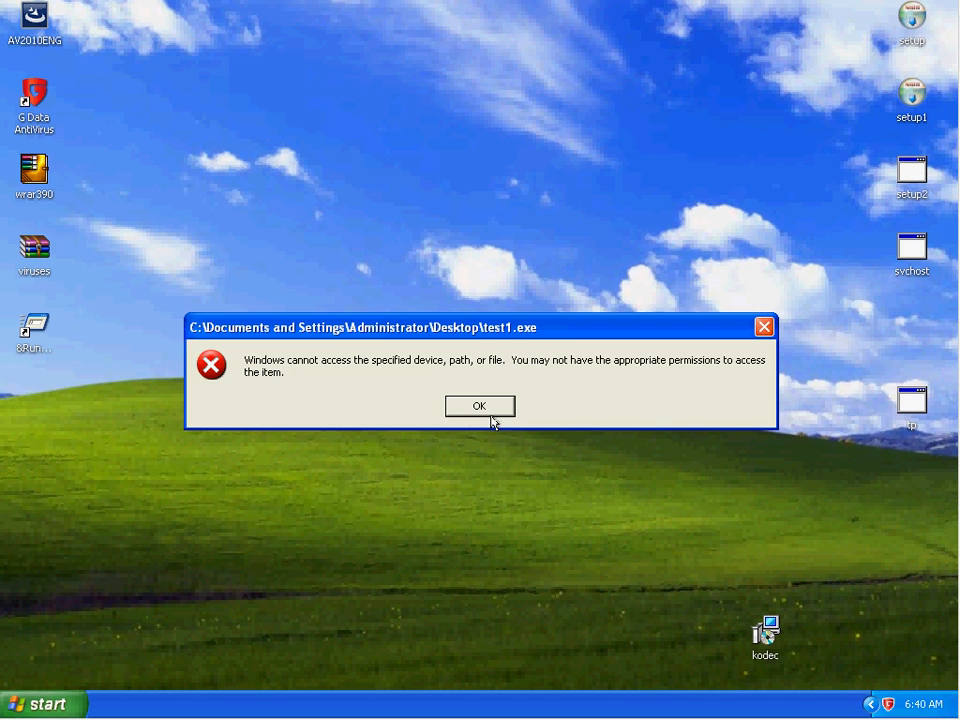
{"action": "left_click", "coordinate": [480, 404]}
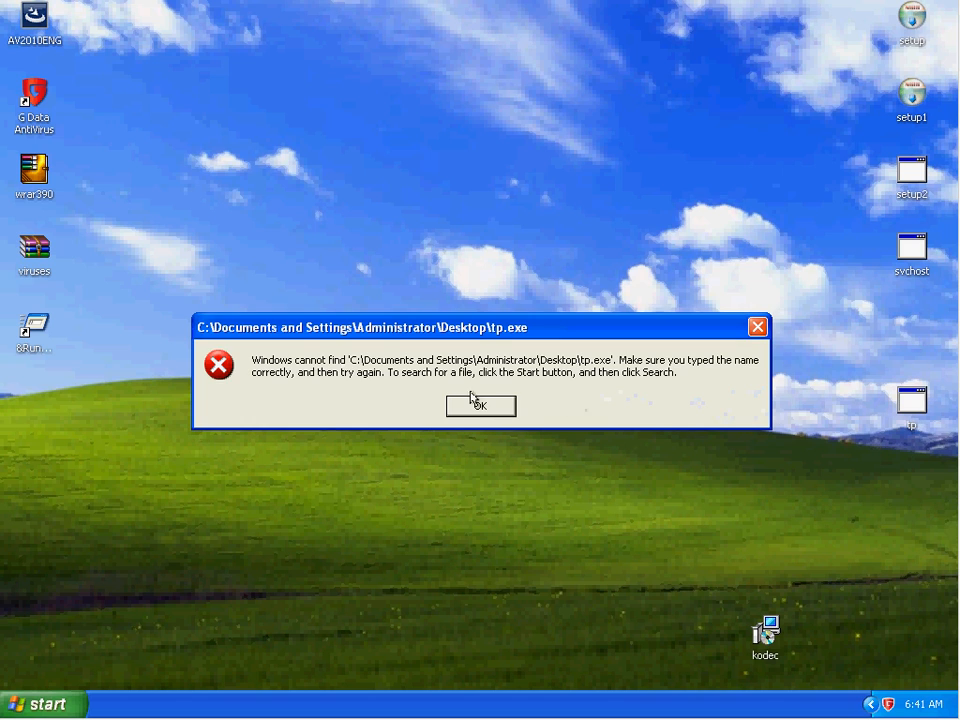
{"action": "left_click", "coordinate": [480, 406]}
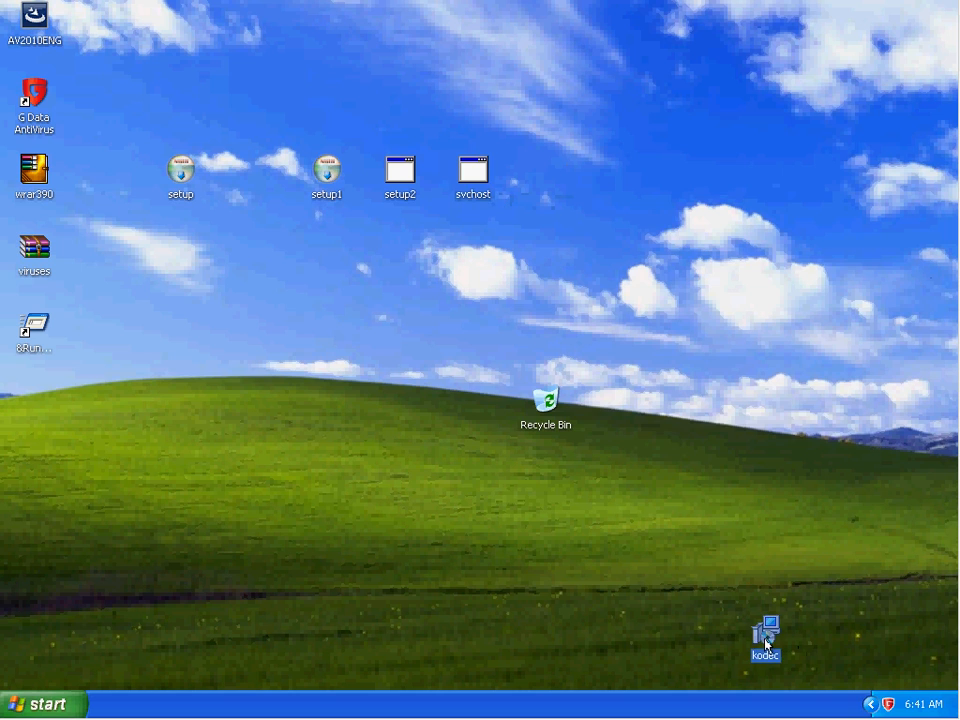
Drag kodec up beside the other samples, continue the codec pack setup and launch the setup2 sample.
{"action": "left_click_drag", "start_coordinate": [764, 640], "coordinate": [254, 248]}
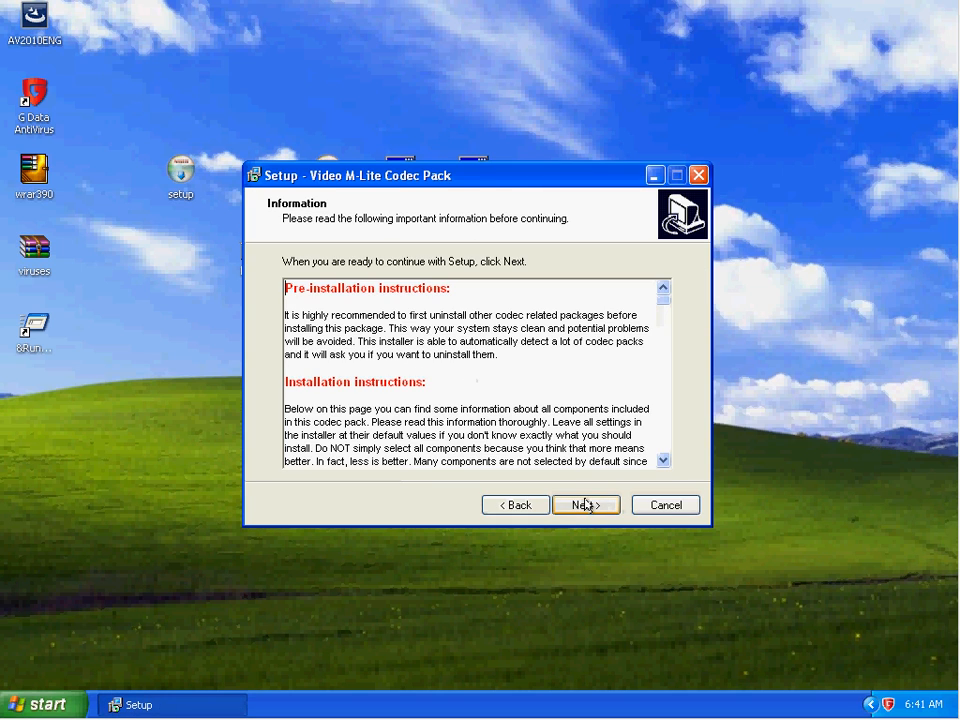
{"action": "left_click", "coordinate": [584, 504]}
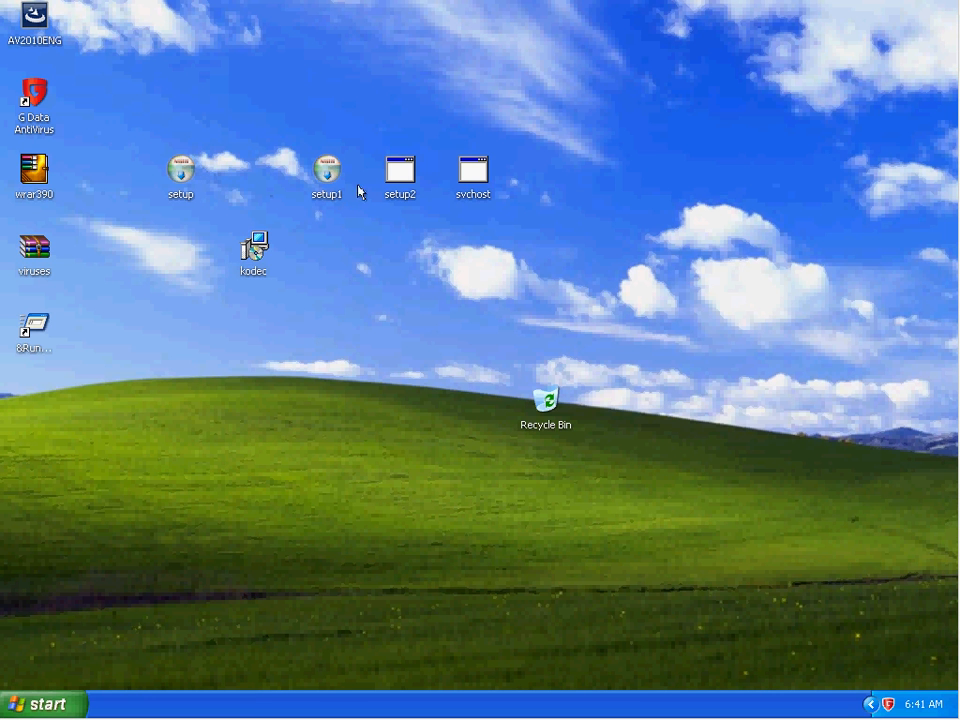
{"action": "left_click", "coordinate": [180, 170]}
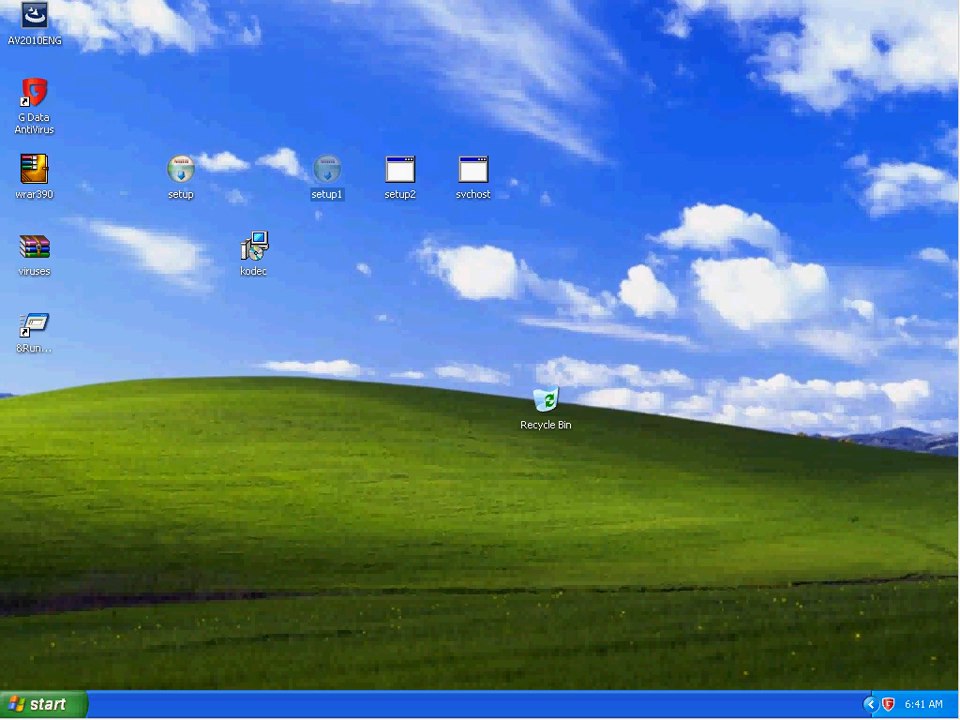
{"action": "mouse_move", "coordinate": [440, 376]}
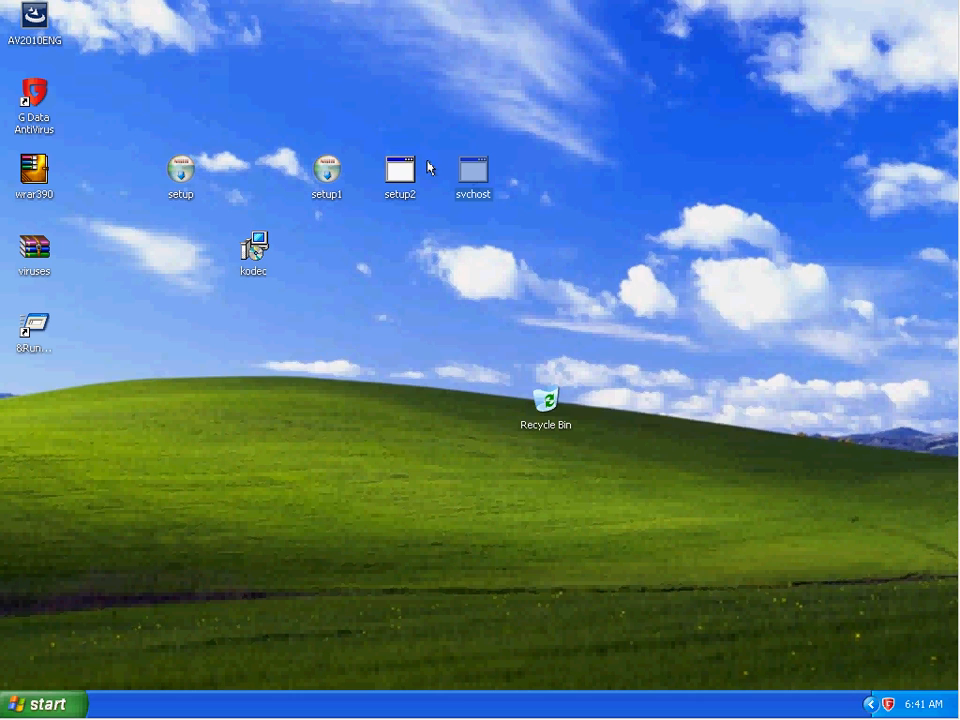
{"action": "double_click", "coordinate": [400, 168]}
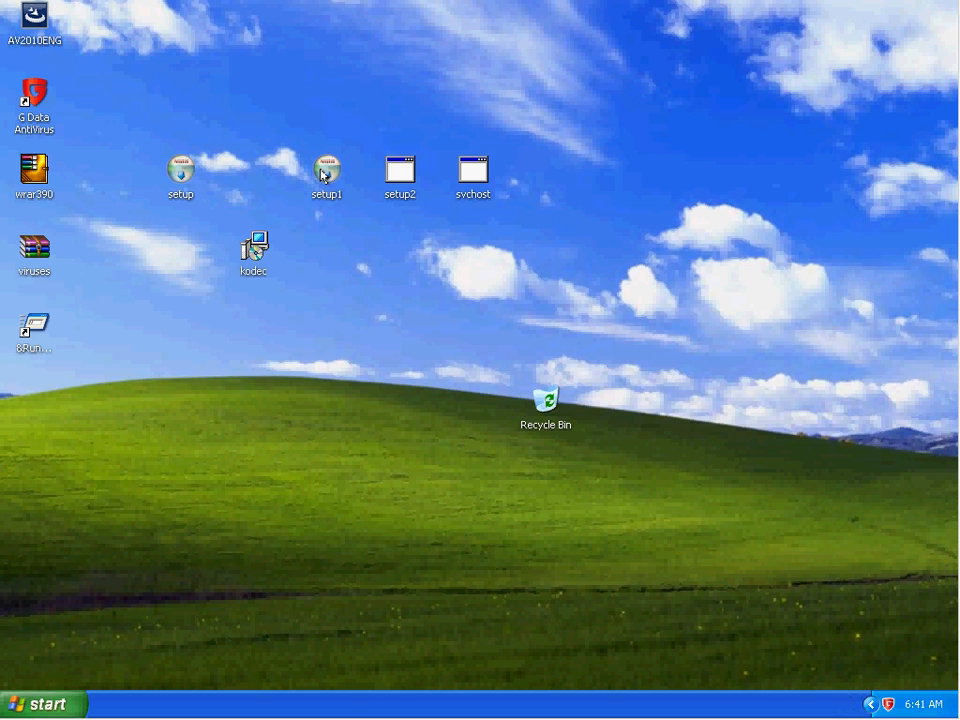
{"action": "left_click", "coordinate": [326, 170]}
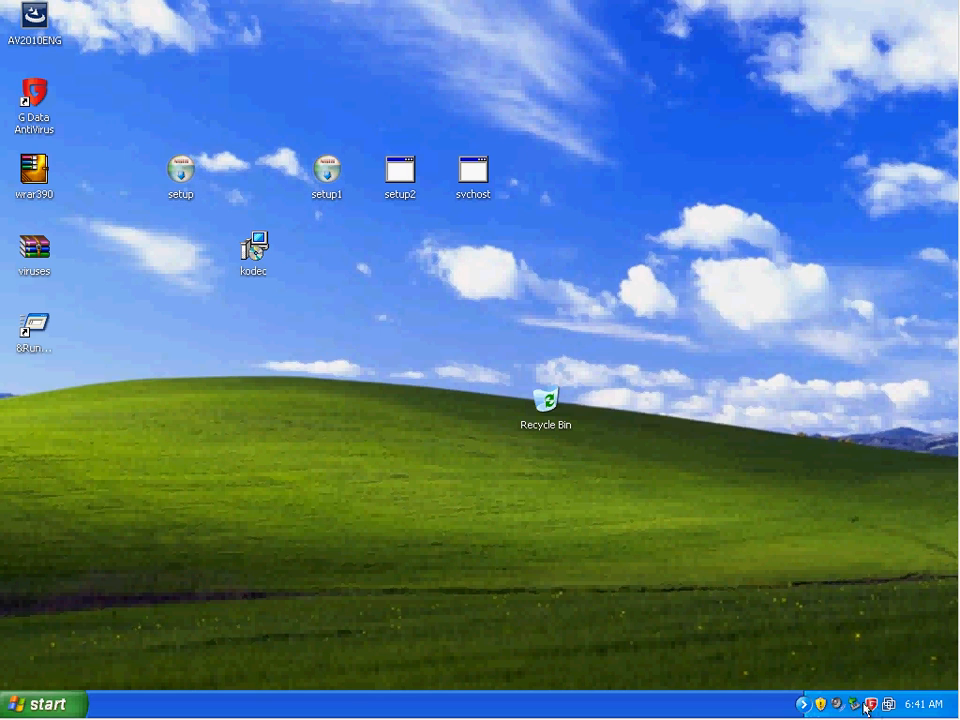
{"action": "mouse_move", "coordinate": [716, 708]}
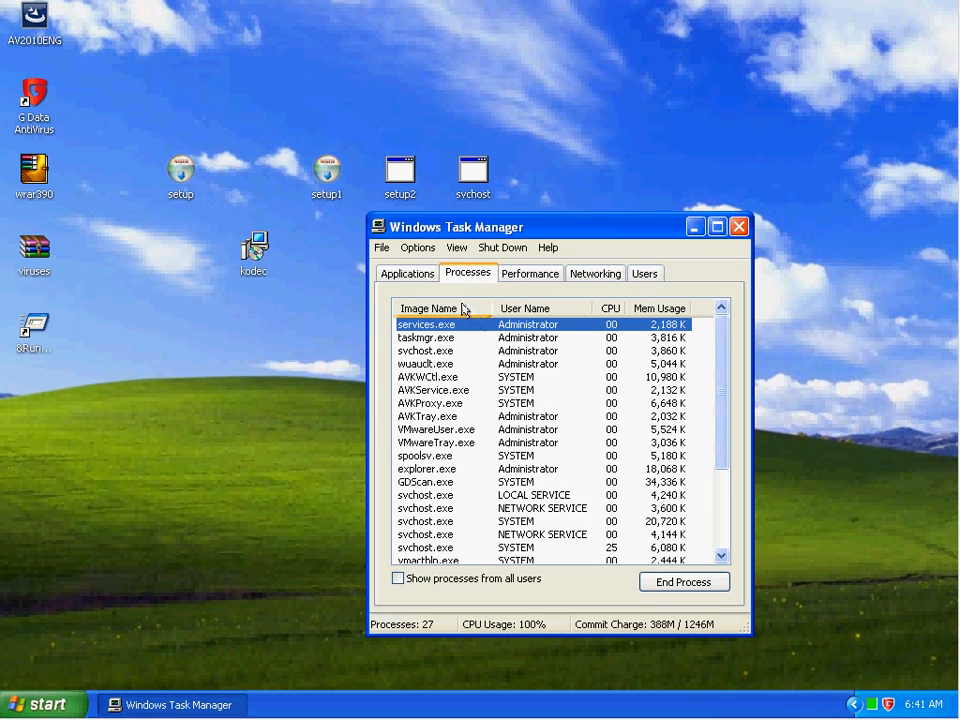
Sort Task Manager processes by image name, then confirm the action on the _ex-08.exe behaviour alert.
{"action": "left_click", "coordinate": [436, 308]}
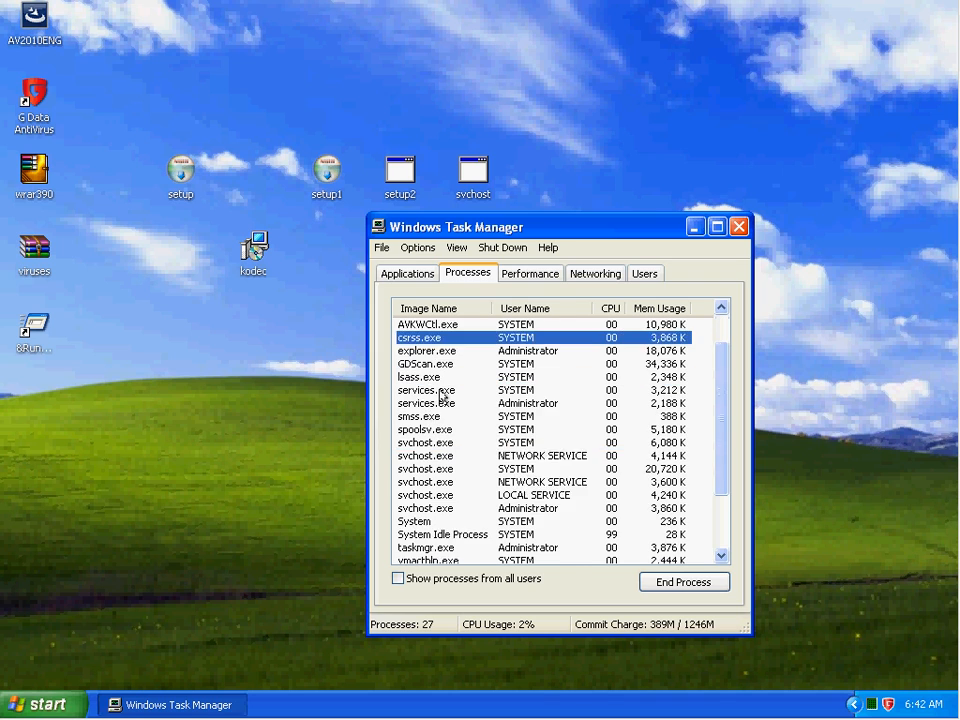
{"action": "left_click", "coordinate": [740, 226]}
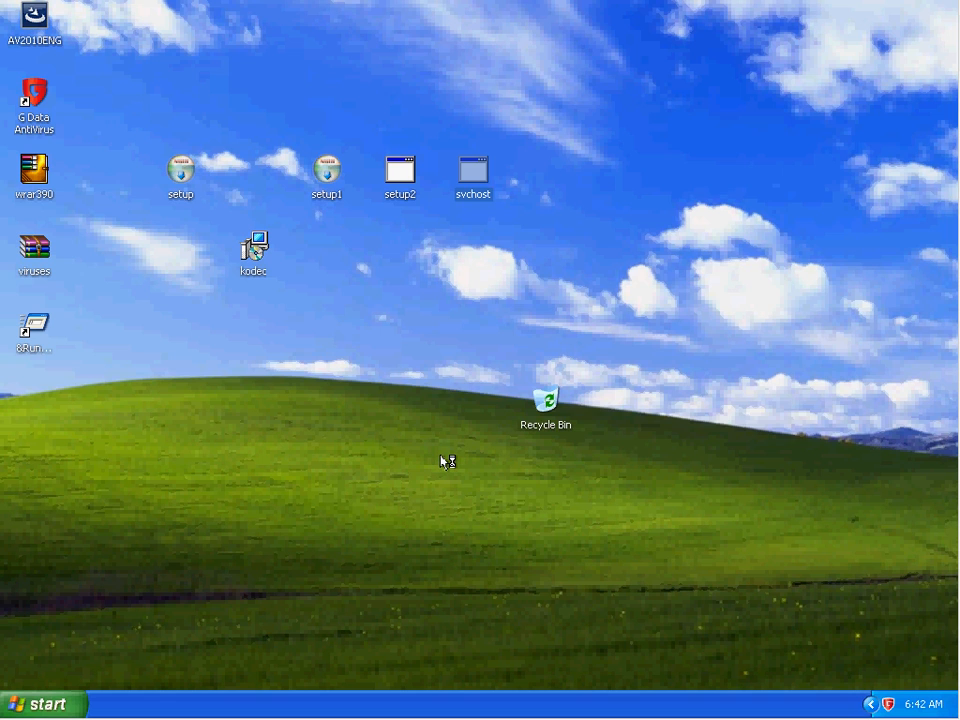
{"action": "mouse_move", "coordinate": [800, 712]}
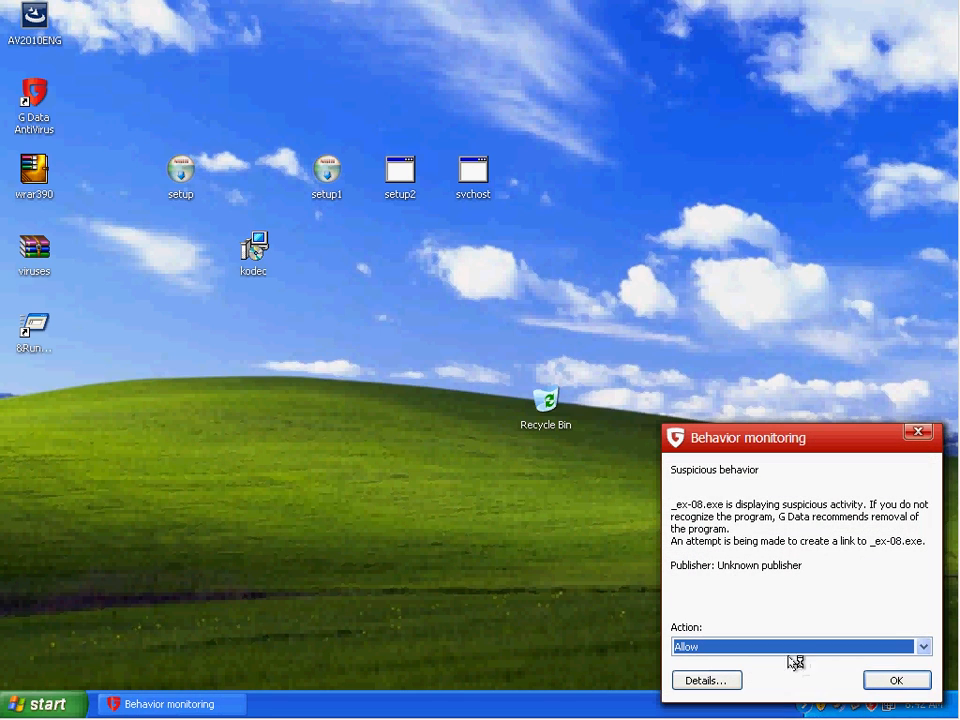
{"action": "mouse_move", "coordinate": [770, 600]}
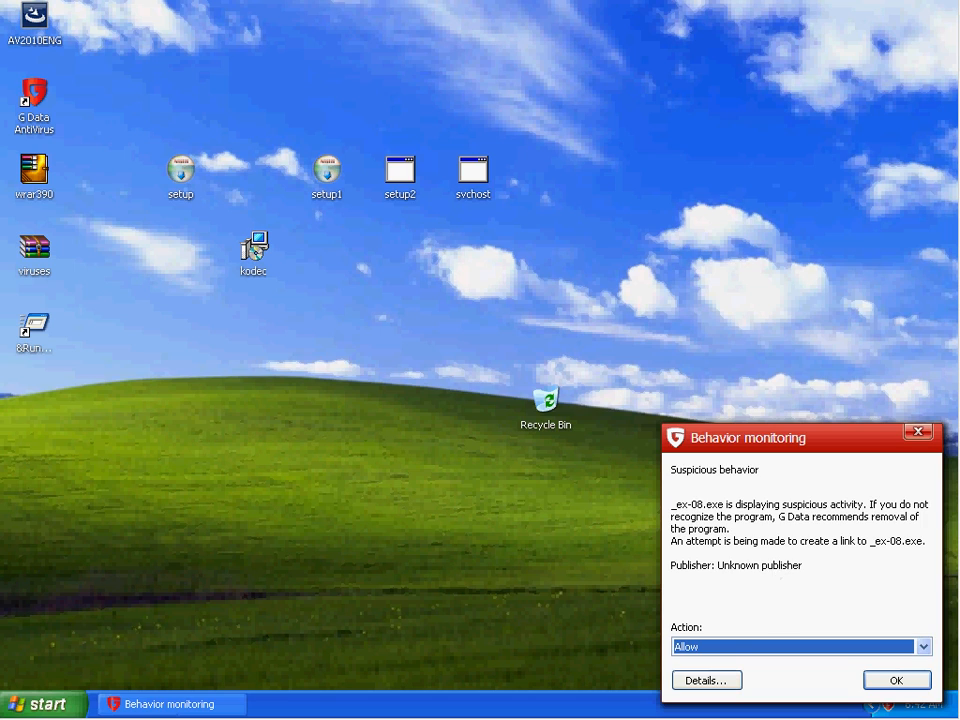
{"action": "left_click", "coordinate": [918, 646]}
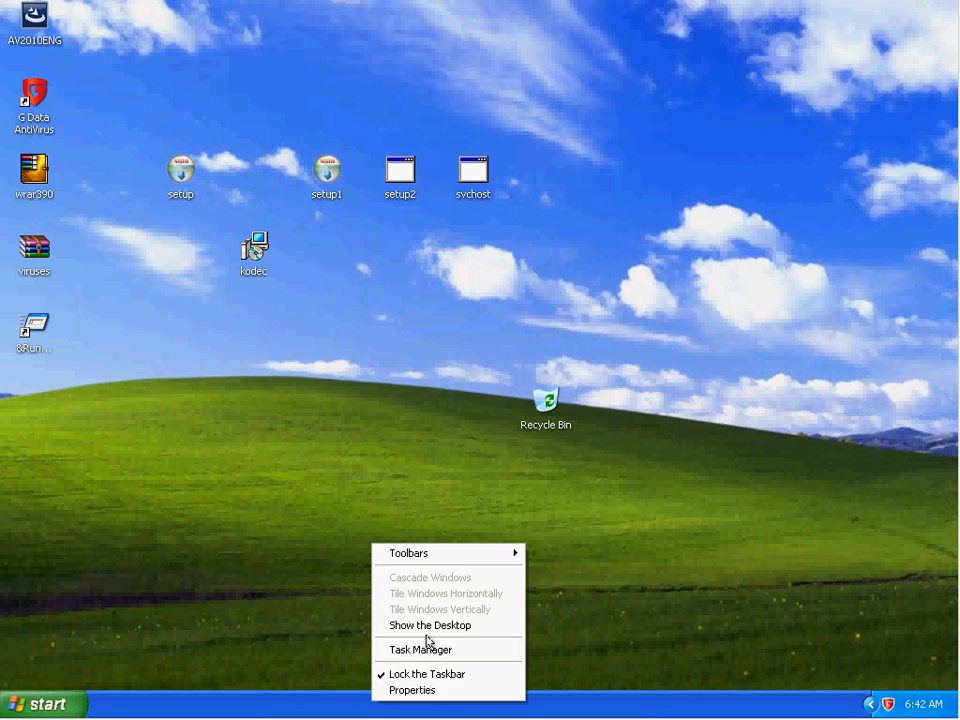
Reopen Task Manager and select the still-running _ex-08.exe process.
{"action": "left_click", "coordinate": [420, 648]}
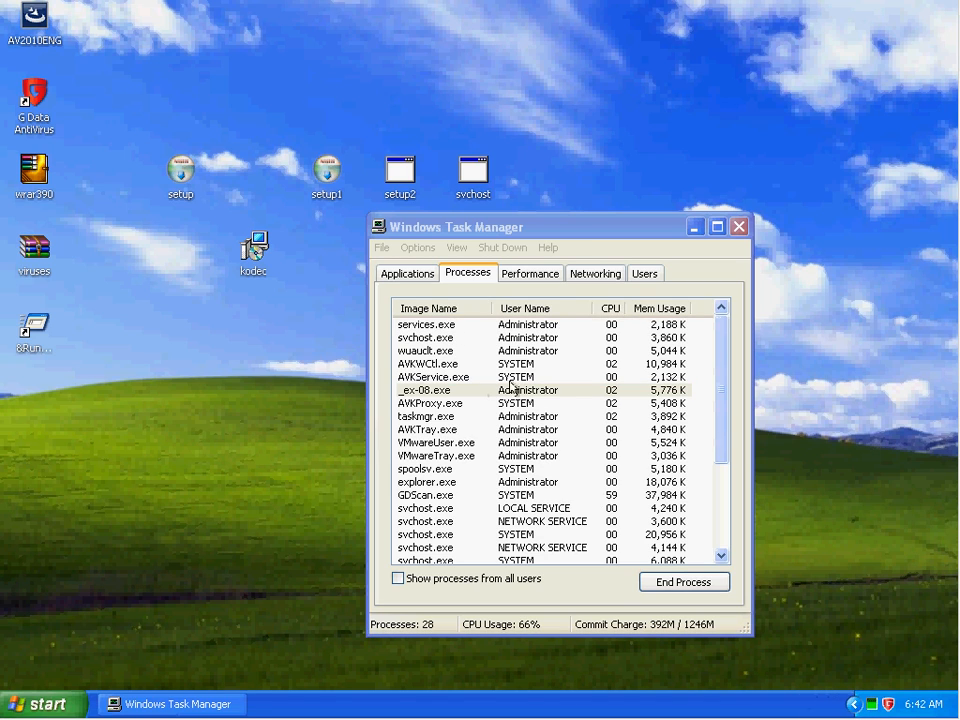
{"action": "left_click", "coordinate": [430, 390]}
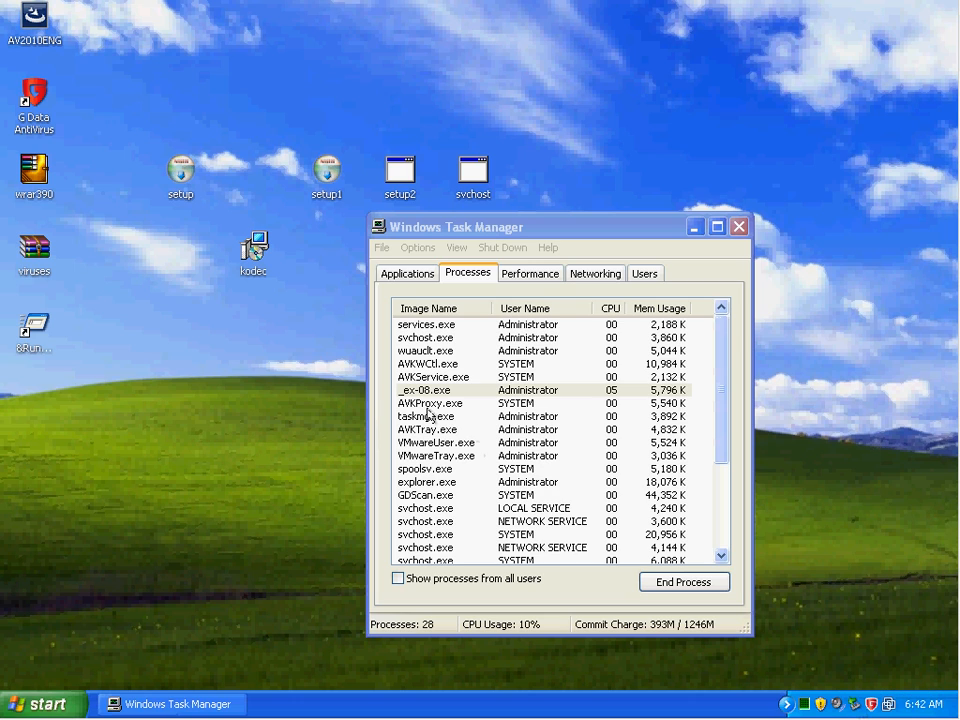
{"action": "left_click", "coordinate": [428, 390]}
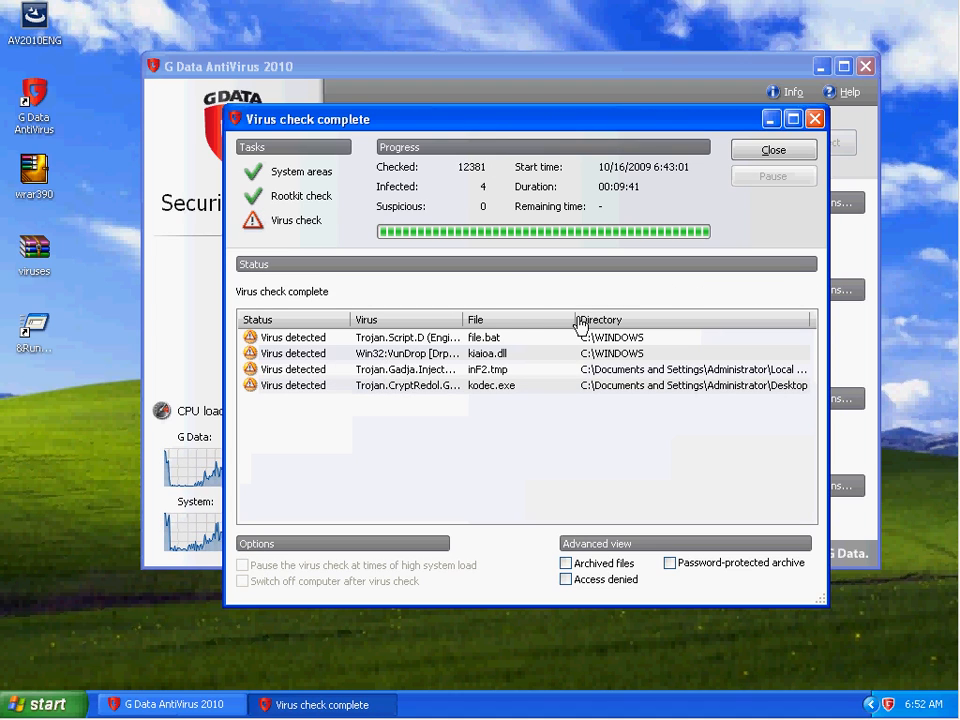
{"action": "mouse_move", "coordinate": [500, 360]}
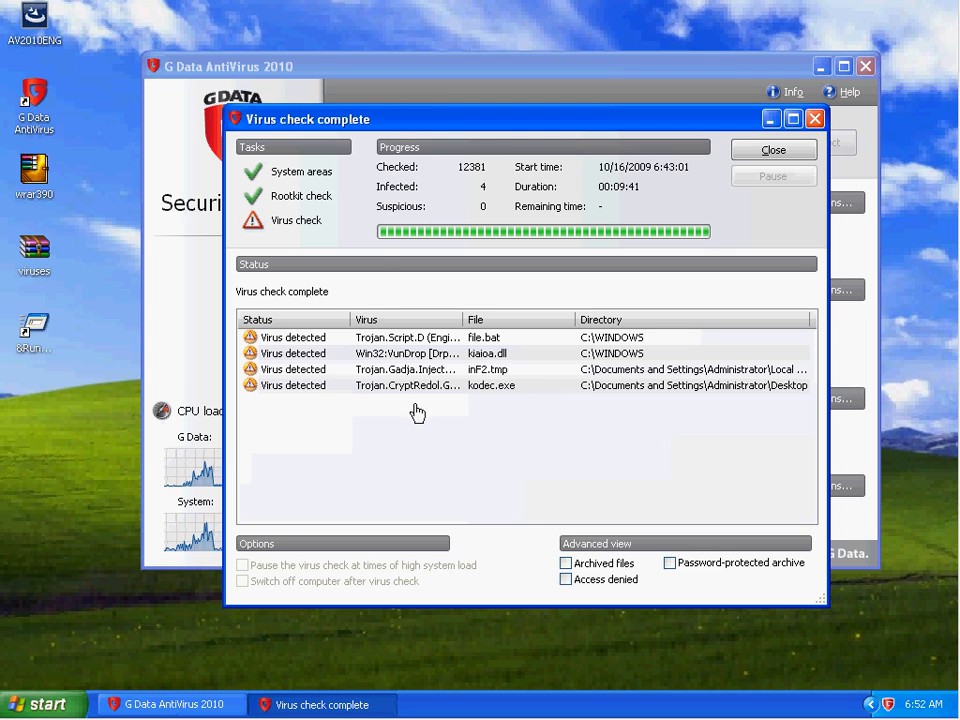
{"action": "mouse_move", "coordinate": [744, 176]}
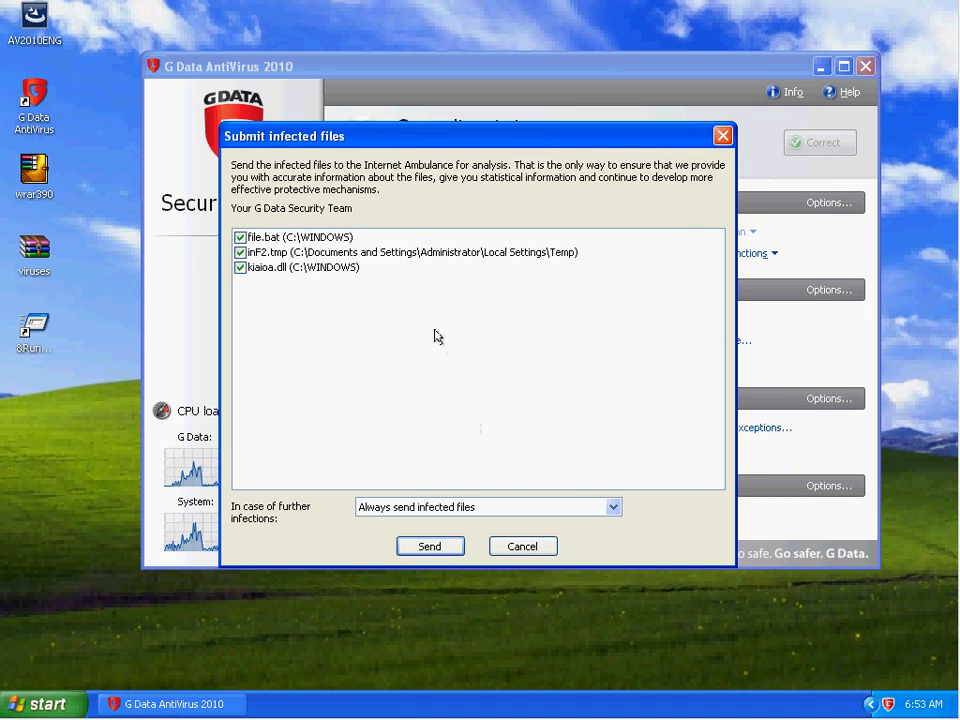
{"action": "mouse_move", "coordinate": [400, 320]}
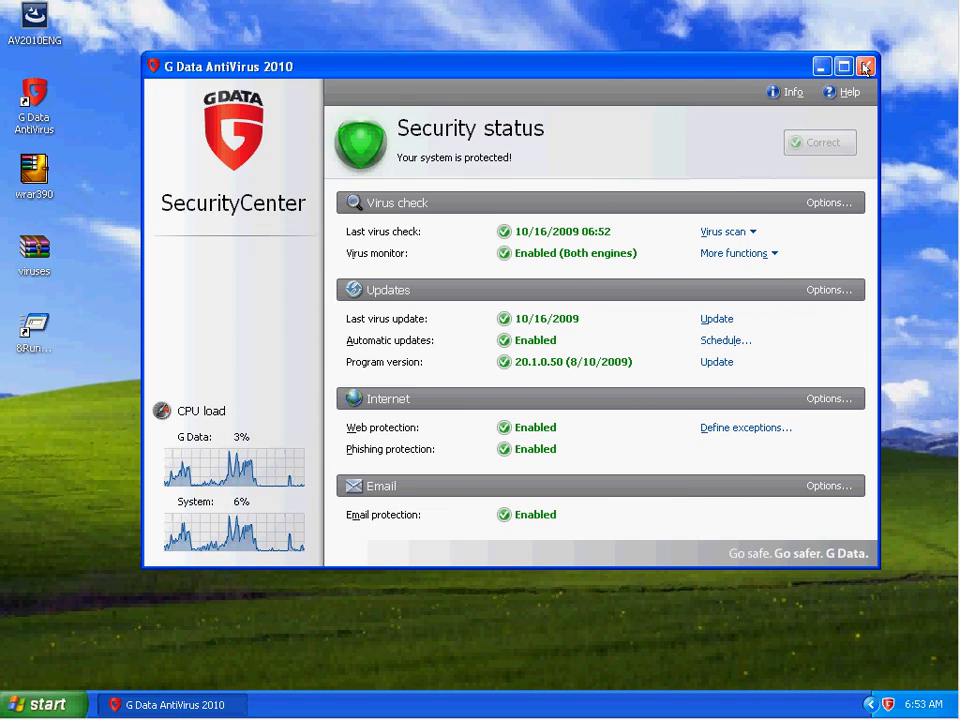
Close the clean quick virus-check results and run the kodec sample, which vanishes from the desktop.
{"action": "left_click", "coordinate": [864, 66]}
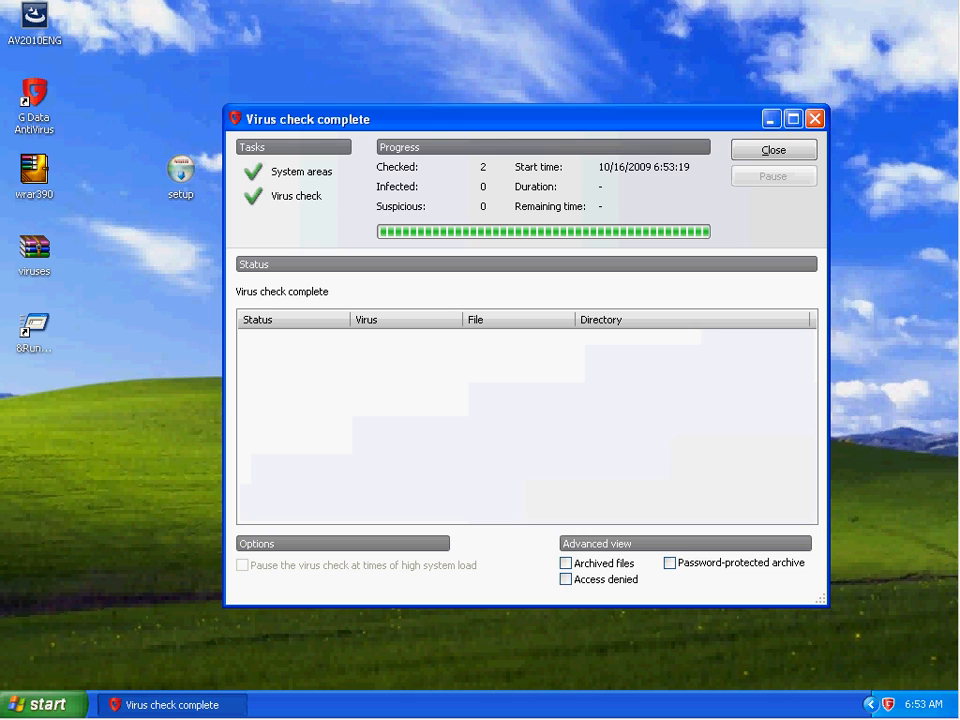
{"action": "left_click", "coordinate": [772, 148]}
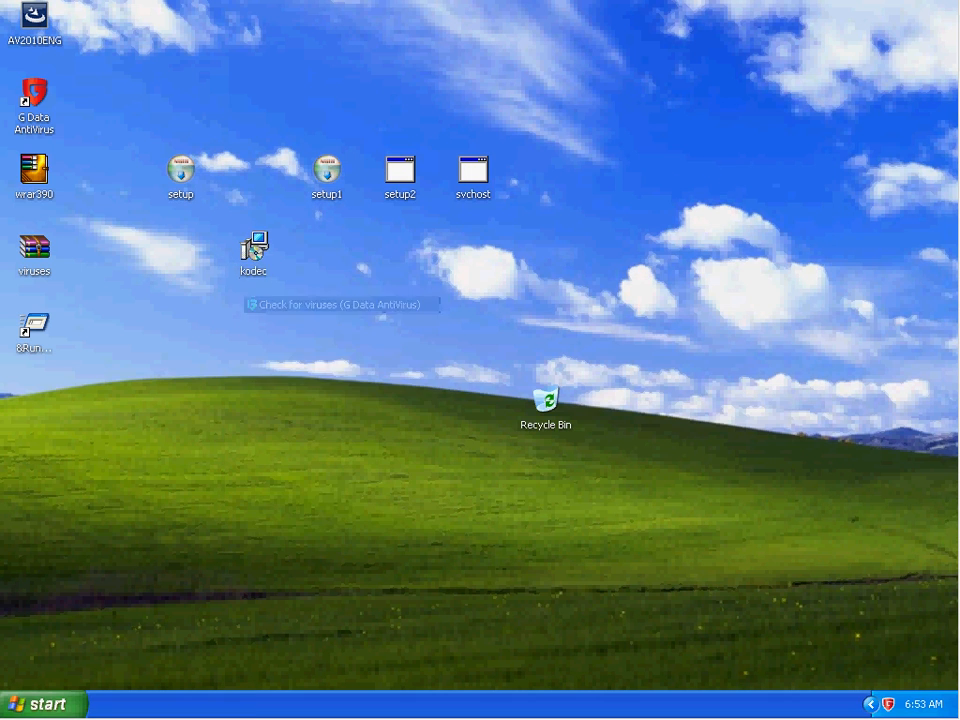
{"action": "double_click", "coordinate": [254, 244]}
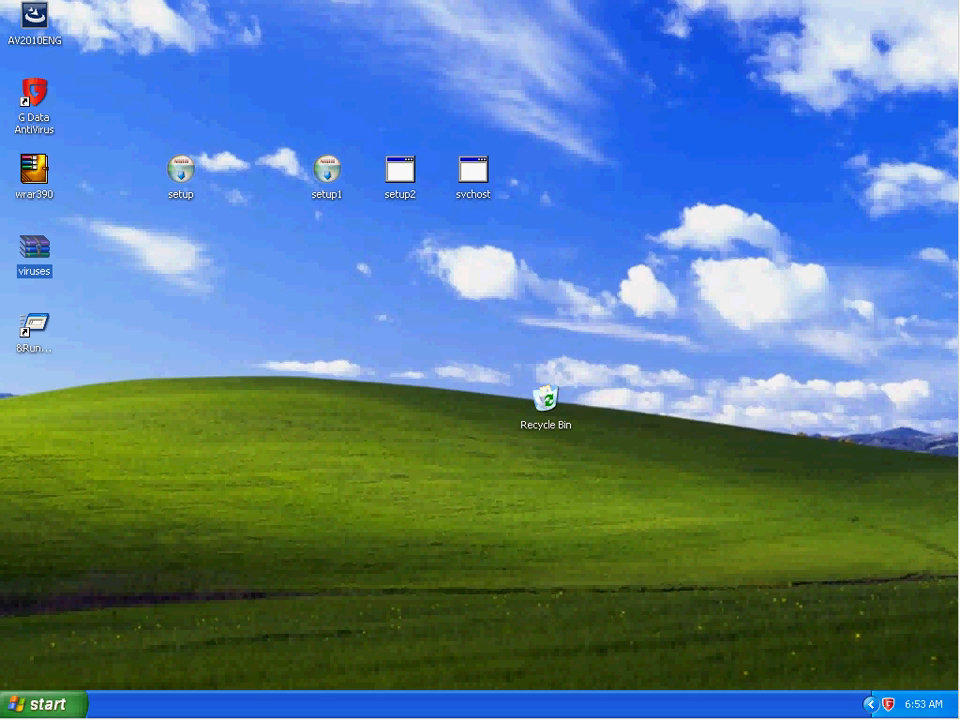
{"action": "double_click", "coordinate": [34, 248]}
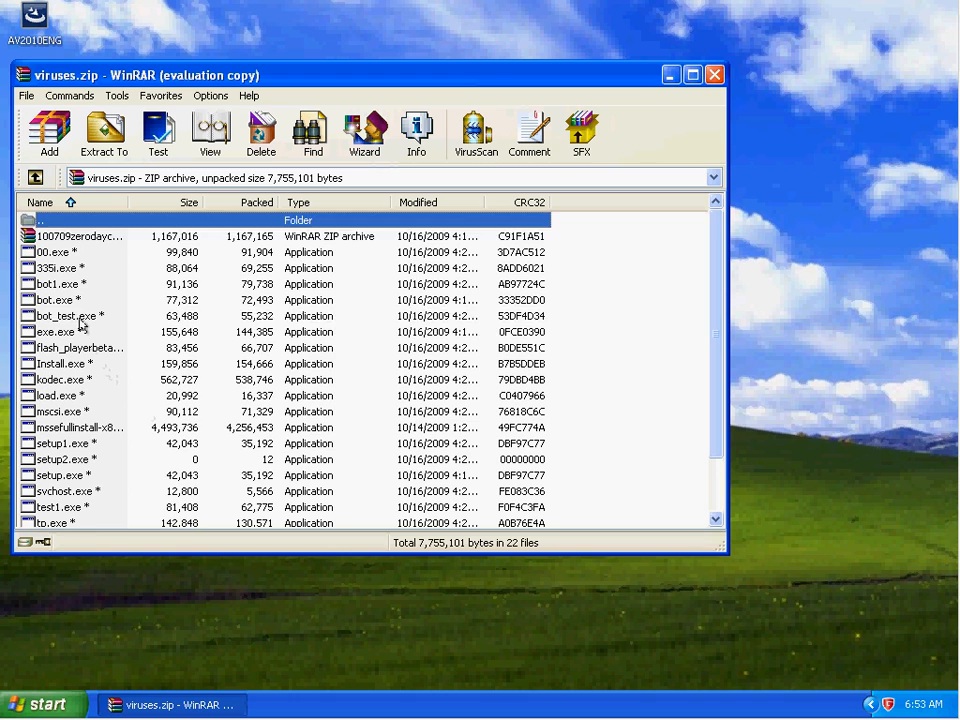
{"action": "left_click", "coordinate": [60, 252]}
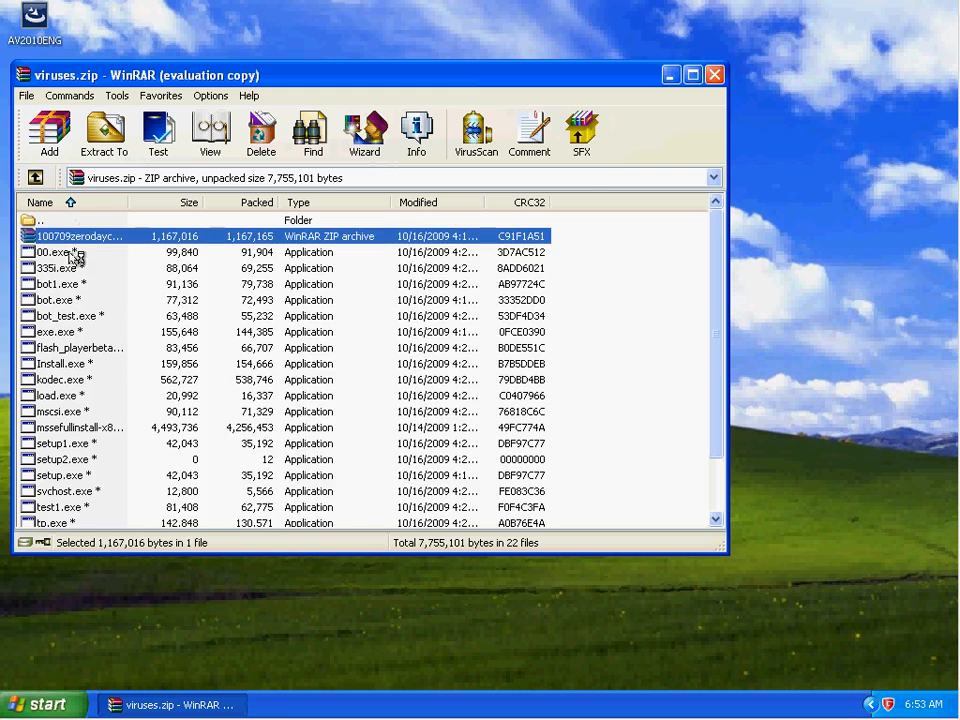
{"action": "mouse_move", "coordinate": [776, 128]}
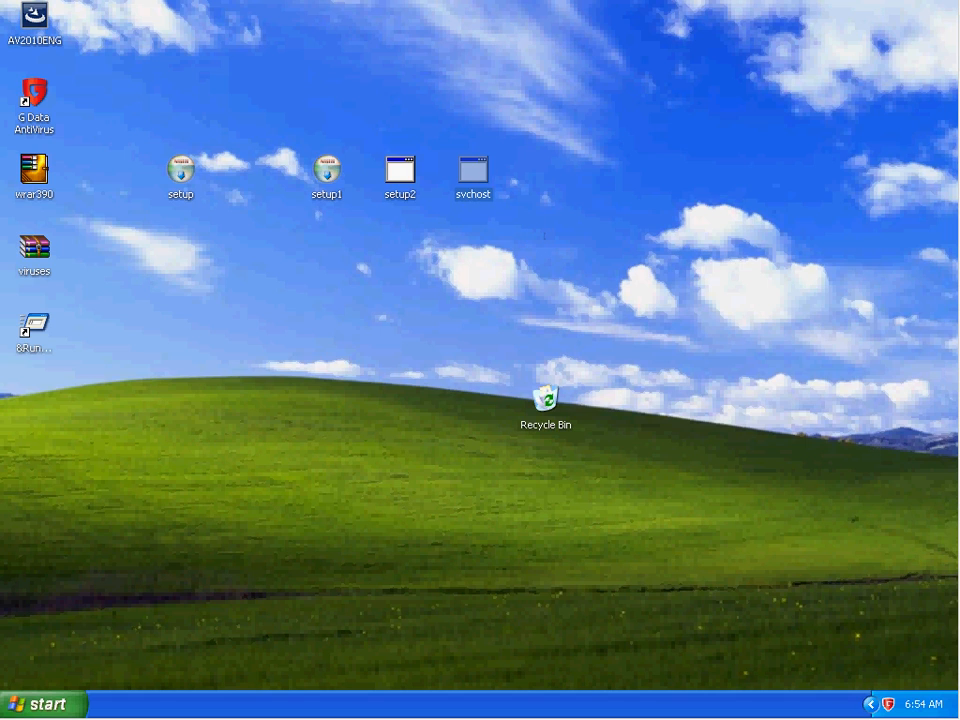
{"action": "mouse_move", "coordinate": [432, 320]}
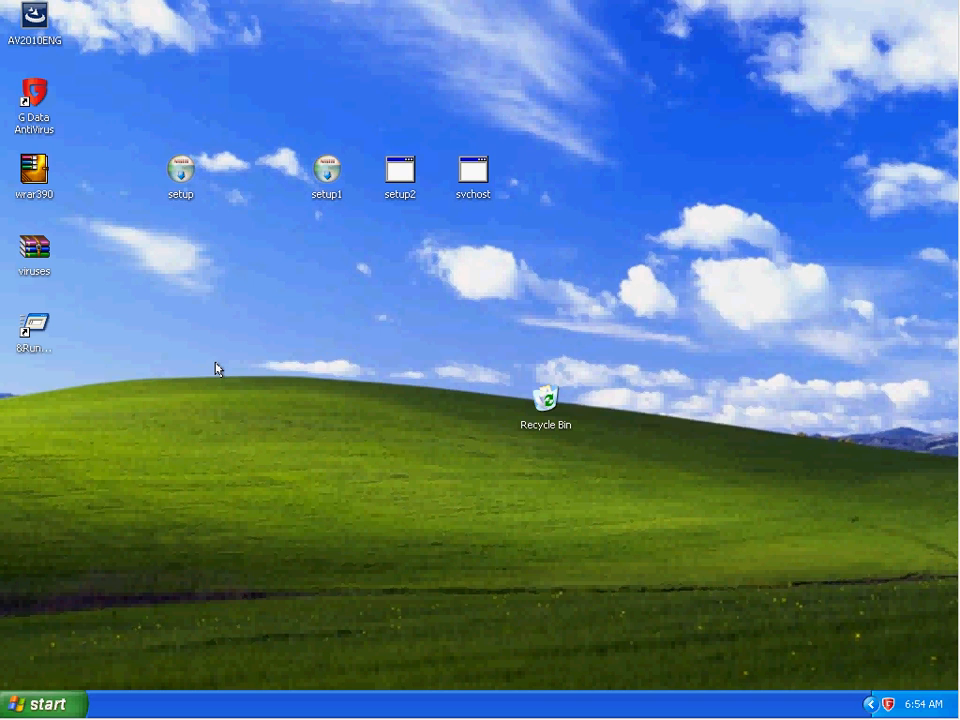
{"action": "mouse_move", "coordinate": [212, 418]}
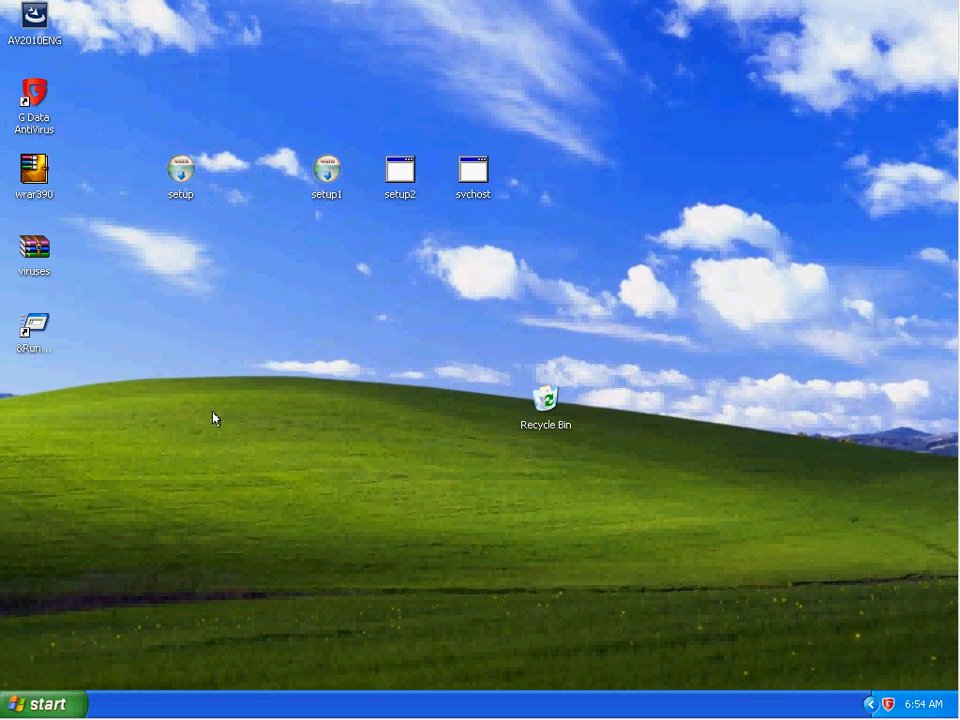
{"action": "mouse_move", "coordinate": [828, 678]}
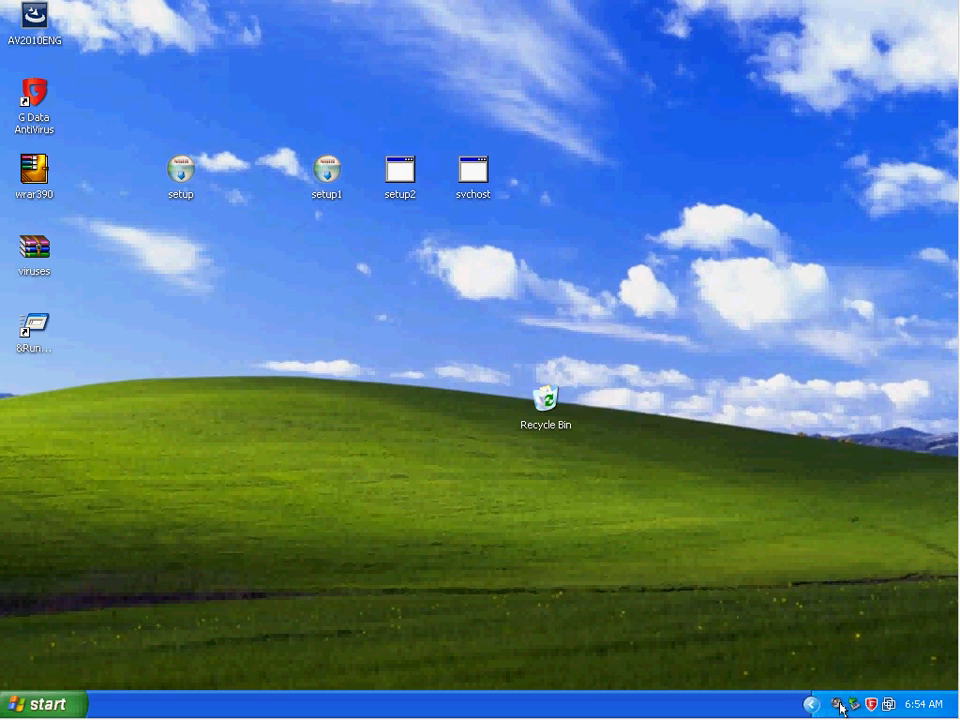
{"action": "mouse_move", "coordinate": [872, 704]}
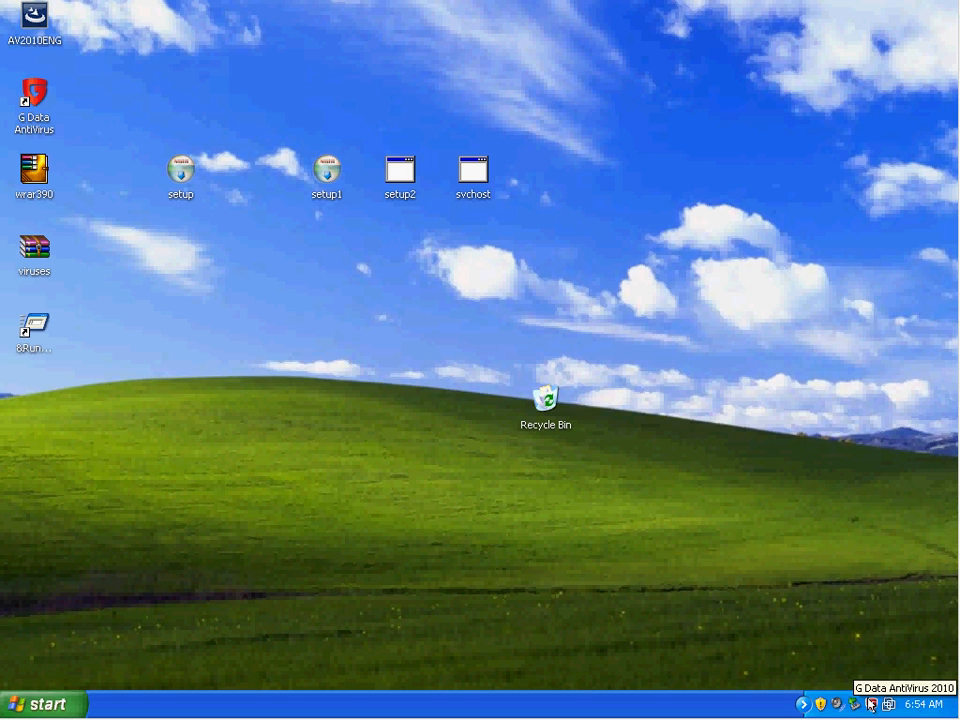
{"action": "mouse_move", "coordinate": [416, 372]}
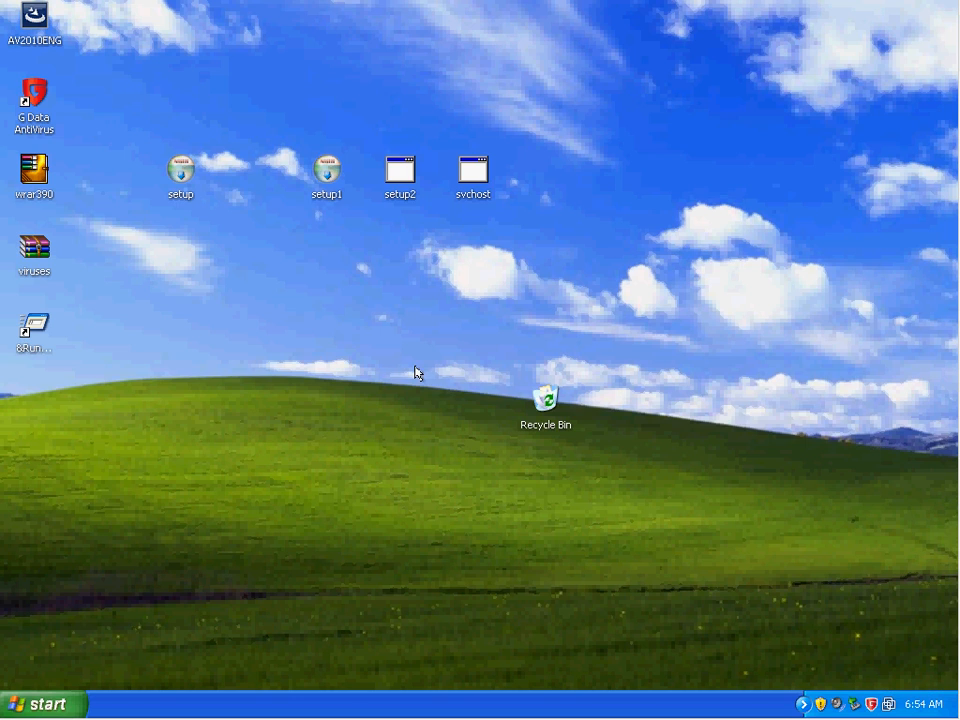